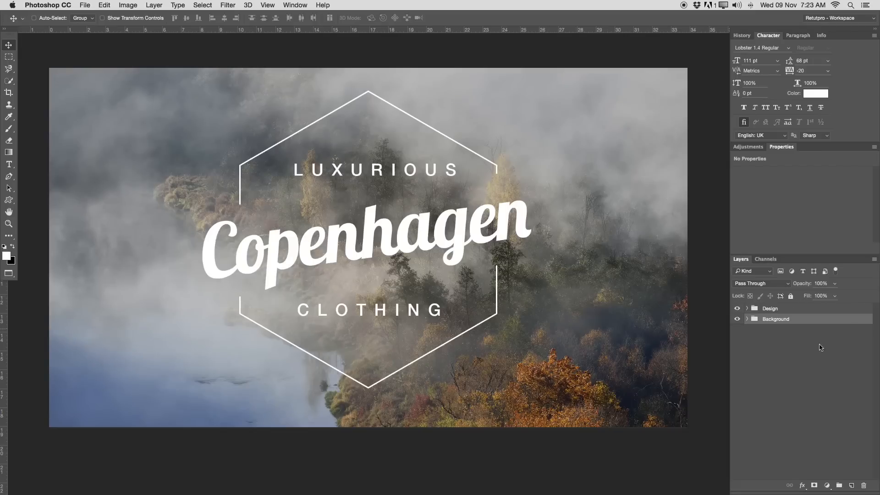
pyautogui.moveTo(785, 309)
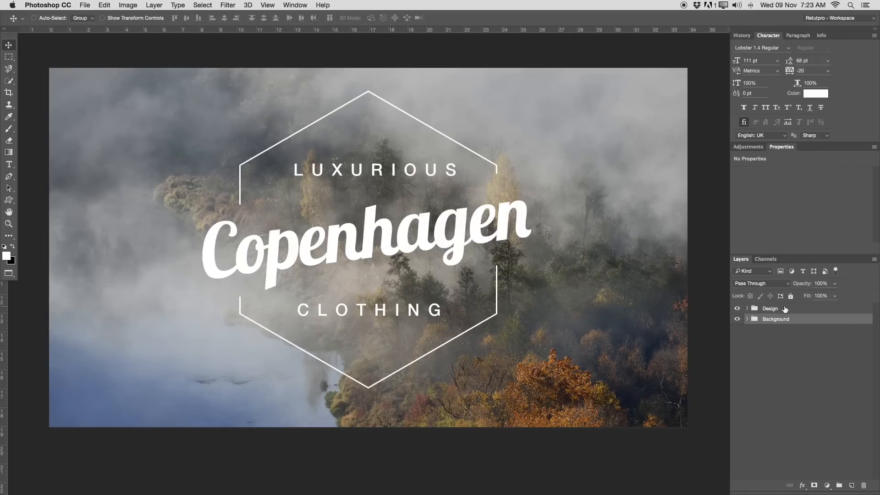
# - Hide the Design group's logo, expand the Background group and select its black Layer 0
pyautogui.click(737, 308)
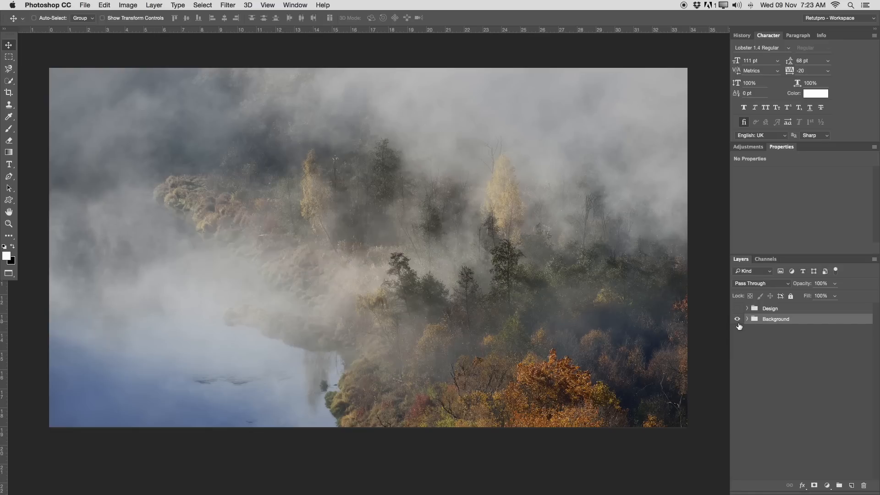
pyautogui.click(737, 308)
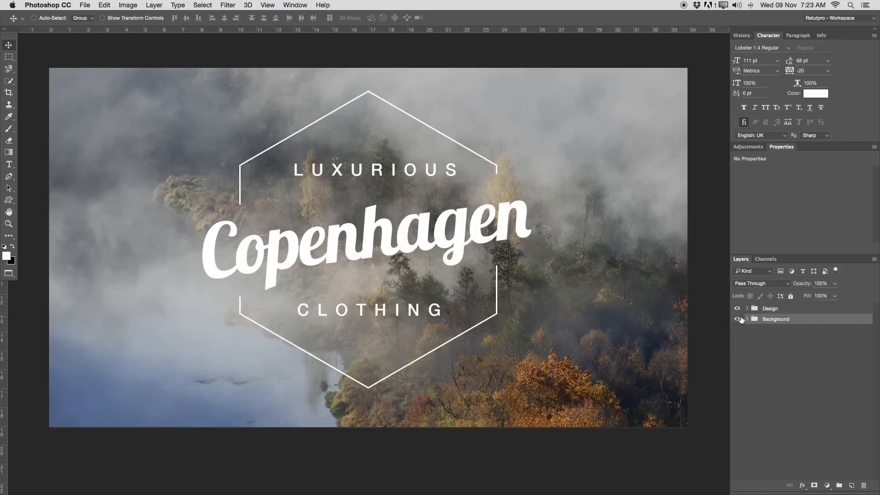
pyautogui.click(737, 319)
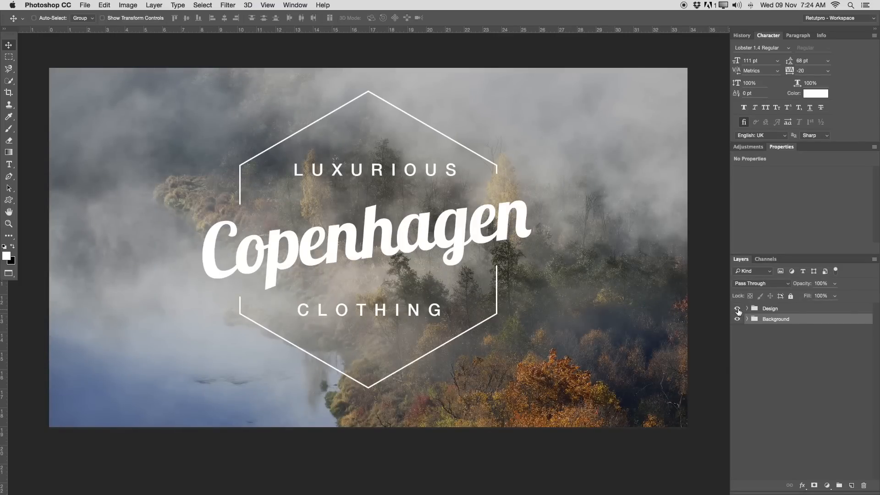
pyautogui.click(737, 308)
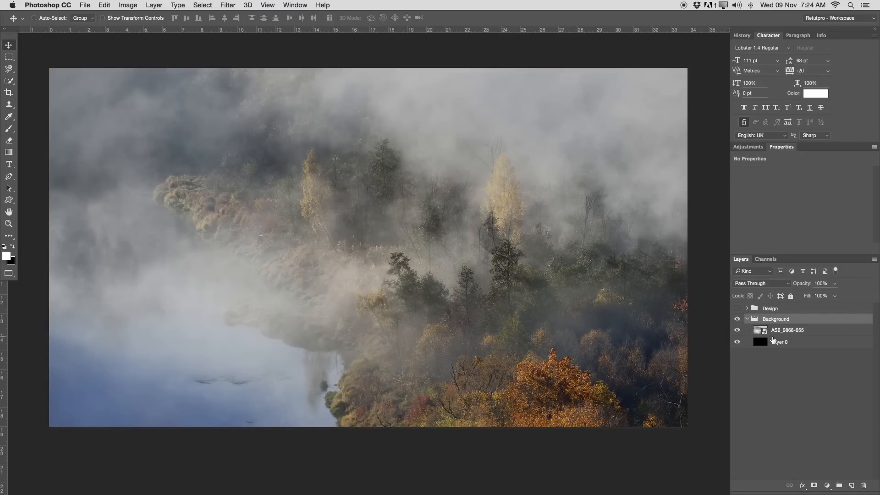
pyautogui.click(780, 342)
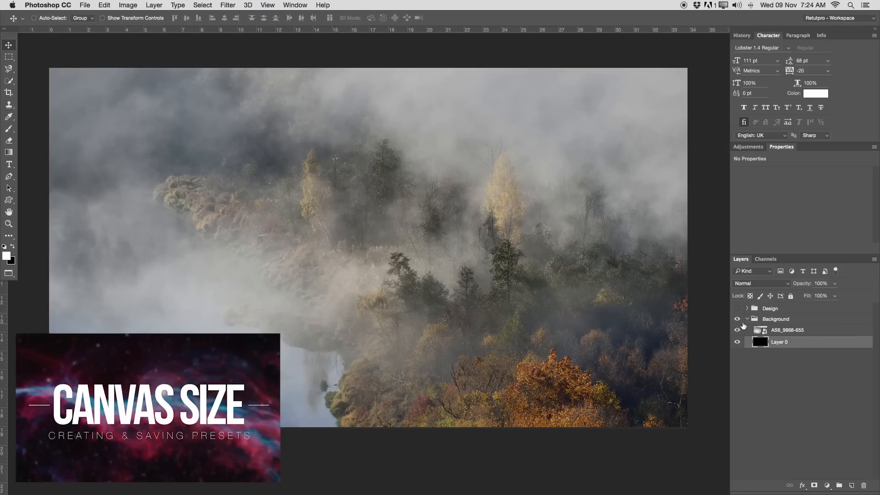
pyautogui.click(737, 329)
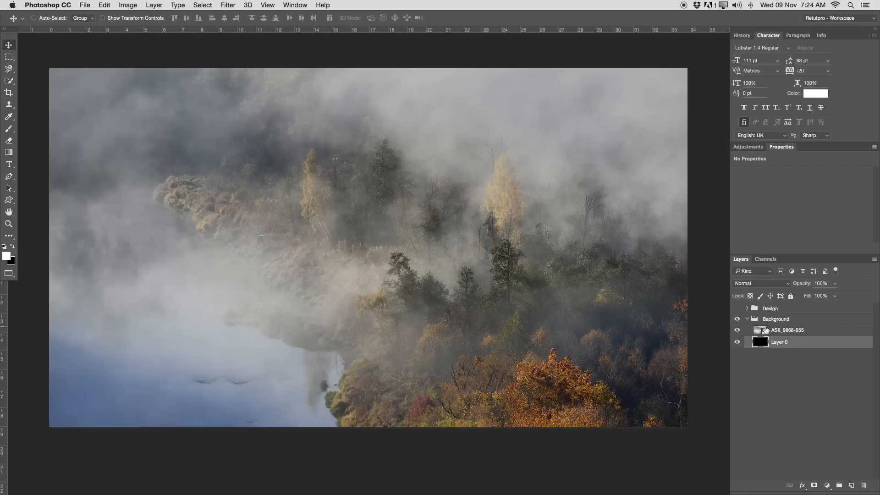
pyautogui.click(737, 331)
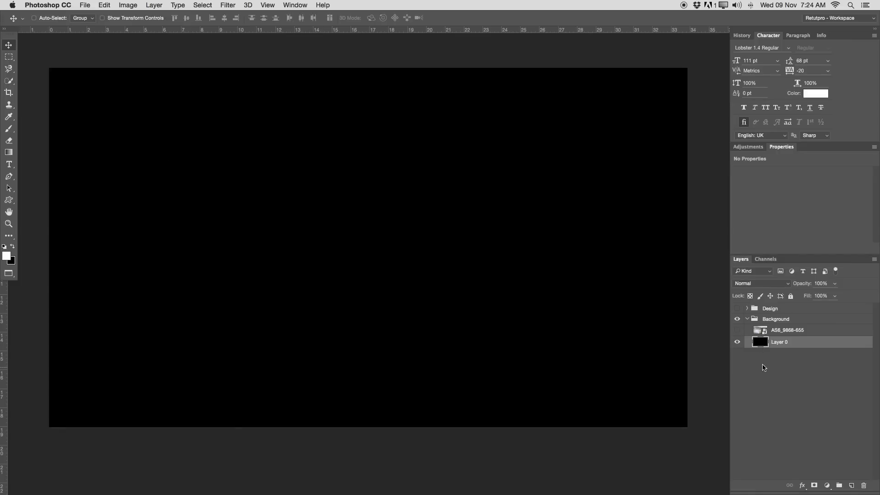
pyautogui.click(787, 330)
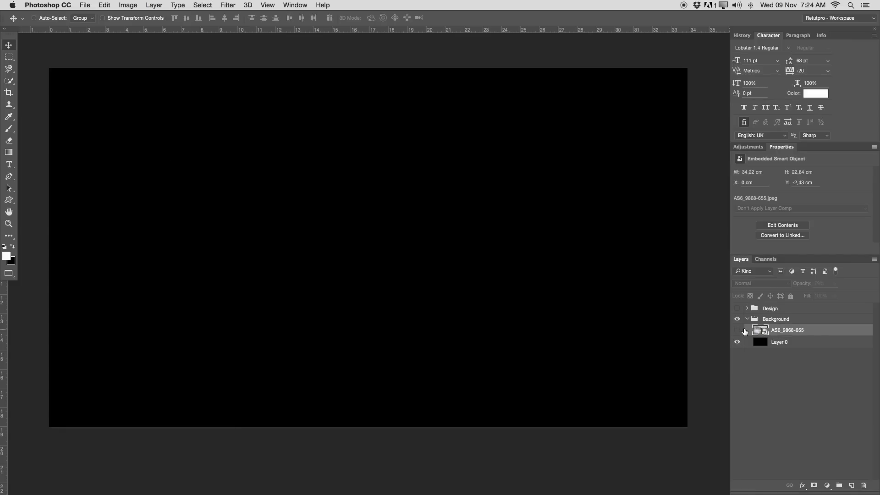
pyautogui.click(737, 329)
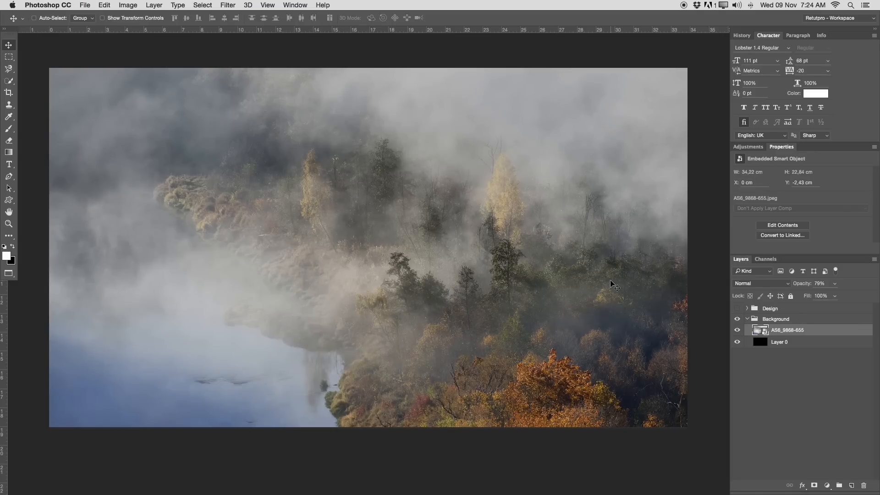
pyautogui.moveTo(517, 121)
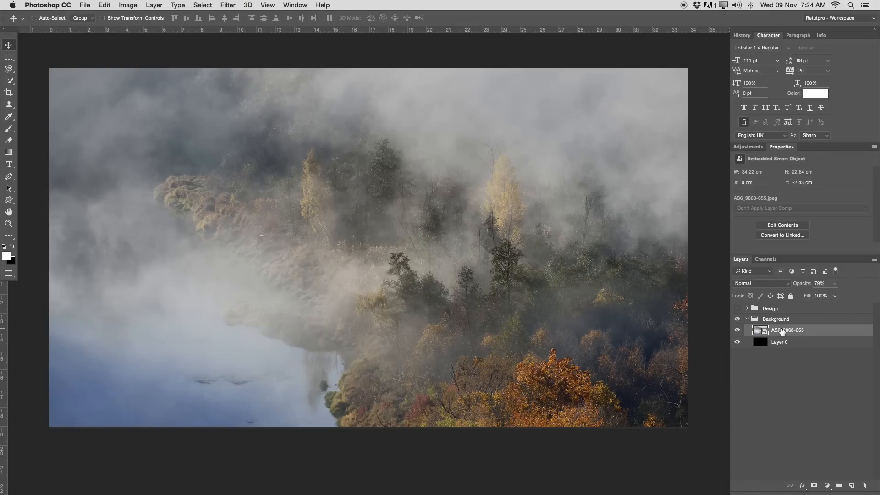
# - Rasterize the forest photo at 80% opacity, show the Design group again and collapse Background
pyautogui.rightClick(787, 330)
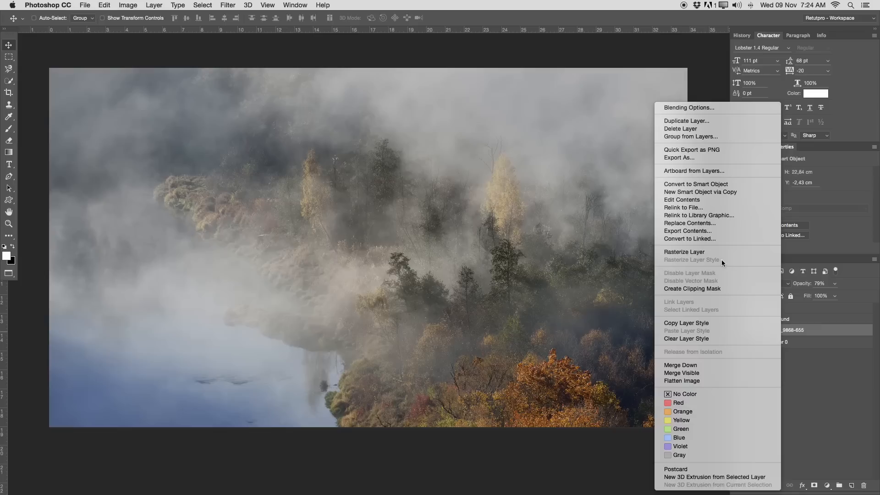
pyautogui.click(769, 356)
pyautogui.write('80')
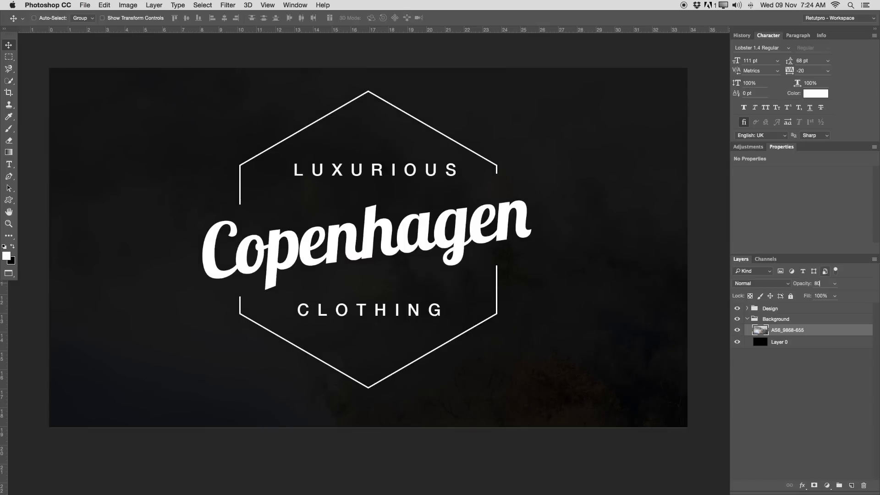
pyautogui.click(737, 330)
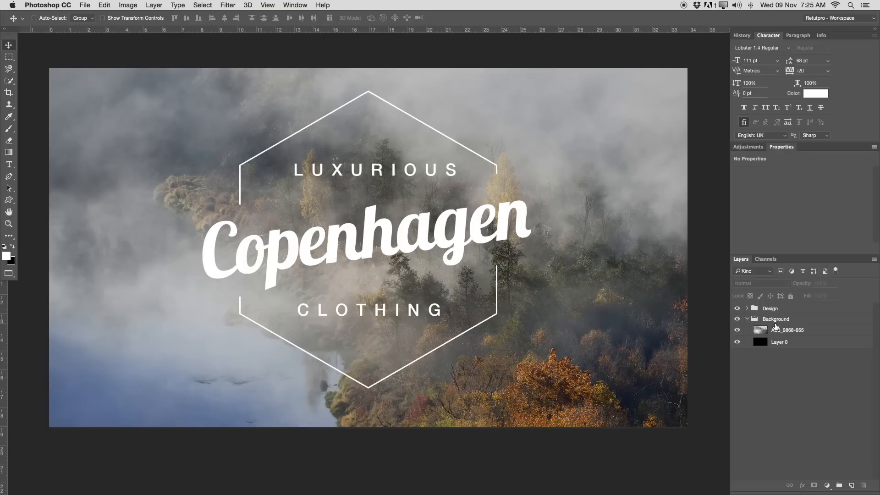
pyautogui.click(786, 329)
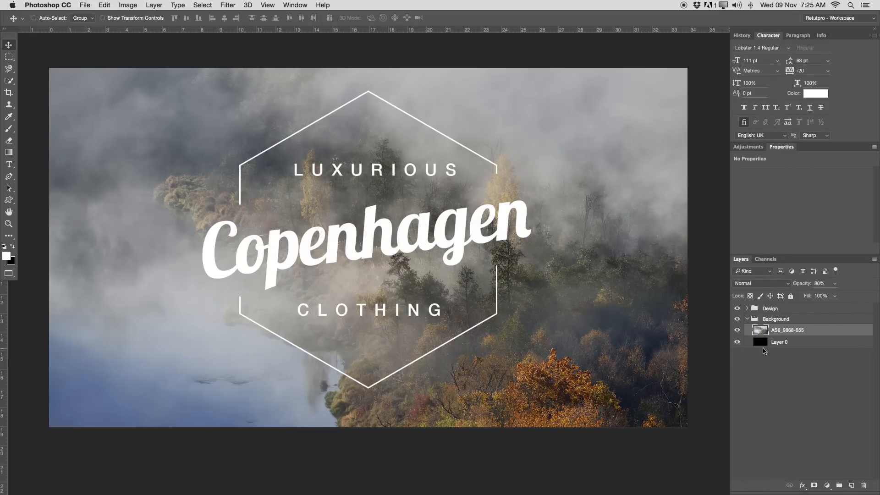
pyautogui.click(747, 319)
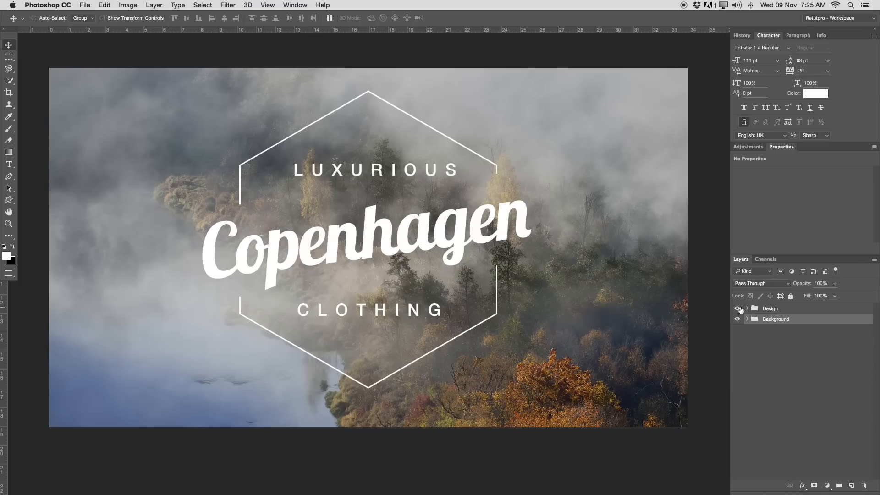
# - Hide the logo and choose the hexagon in the Custom Shape Tool with no fill and white 2 pt stroke
pyautogui.click(737, 308)
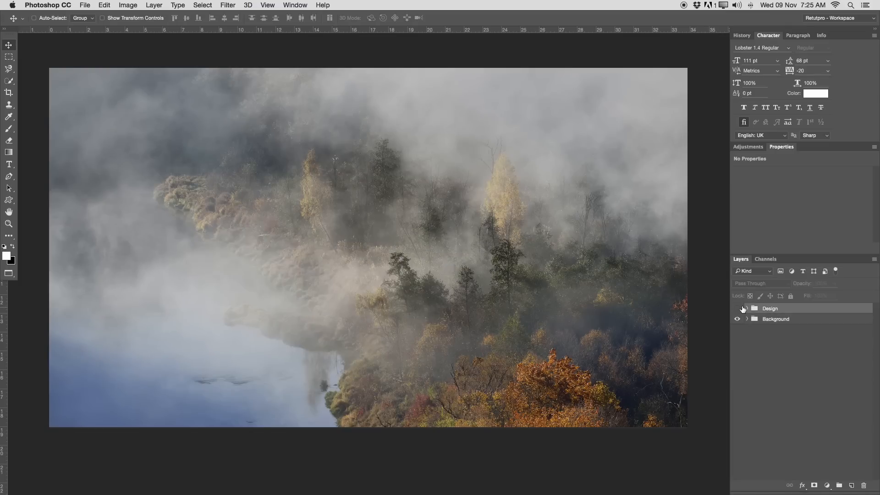
pyautogui.click(737, 308)
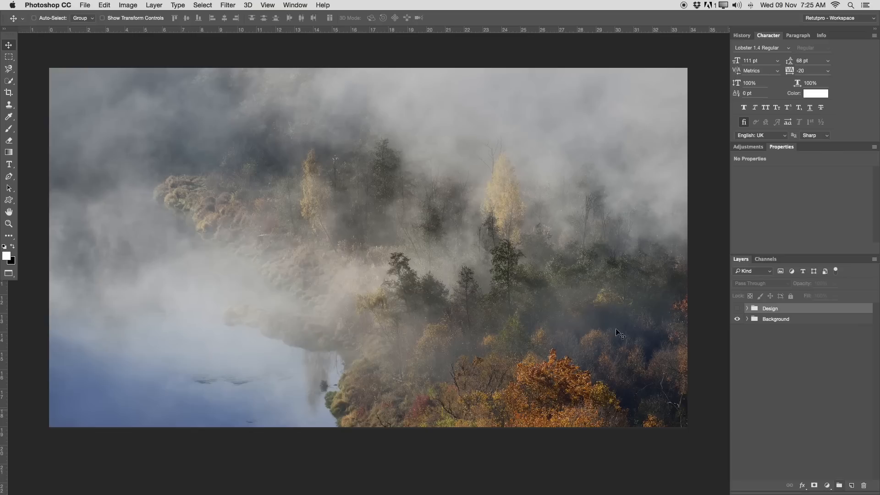
pyautogui.moveTo(587, 296)
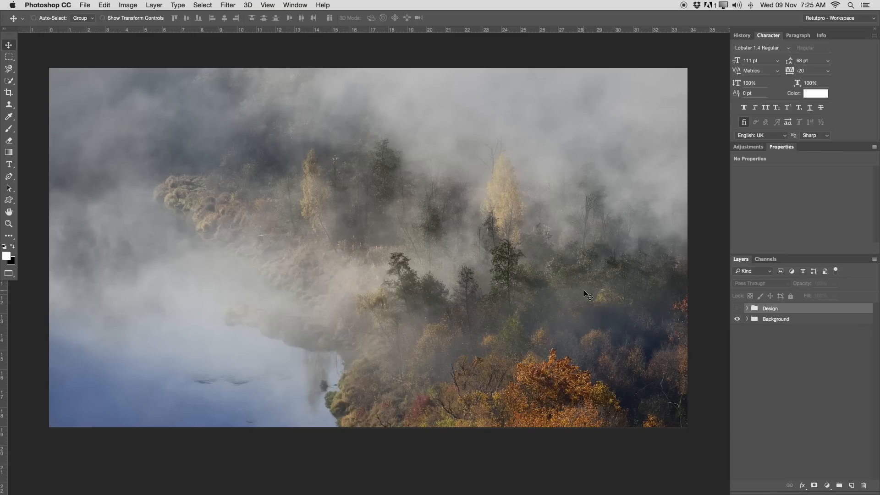
pyautogui.press('u')
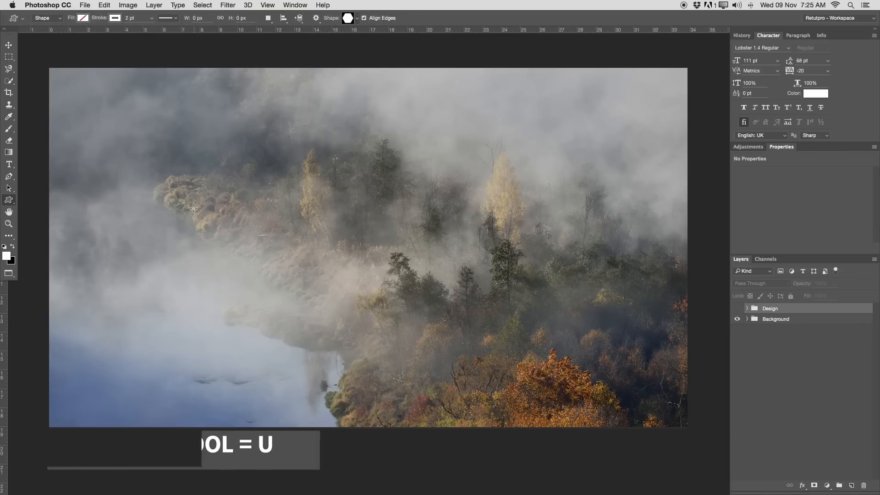
pyautogui.click(9, 200)
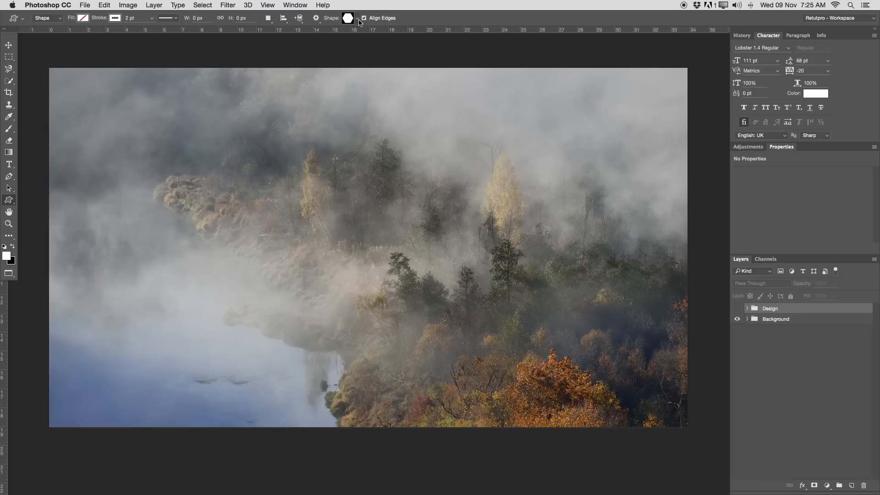
pyautogui.click(356, 18)
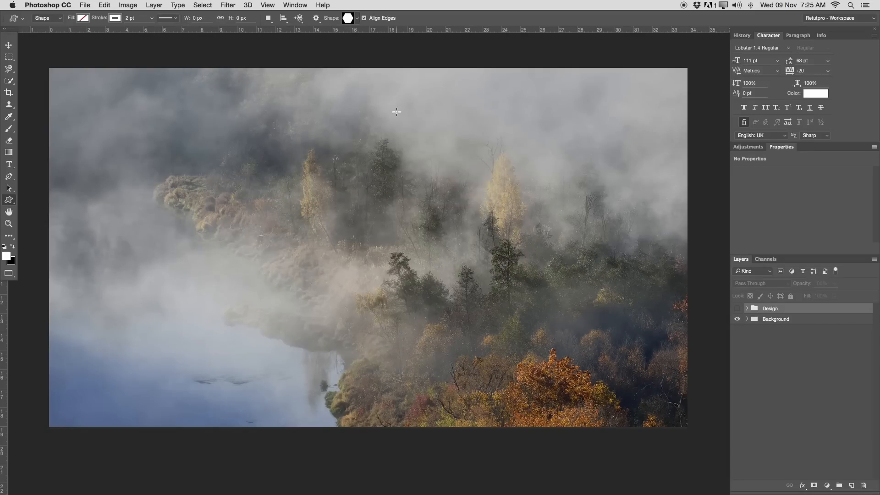
pyautogui.moveTo(263, 131)
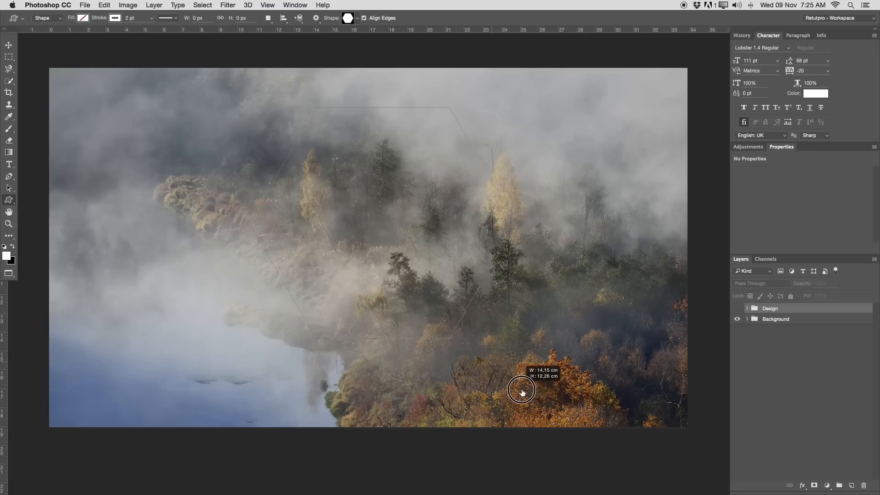
# - Draw a large white-stroked hexagon outline over the forest's middle and check its fill and stroke width
pyautogui.moveTo(521, 392); pyautogui.dragTo(553, 421)
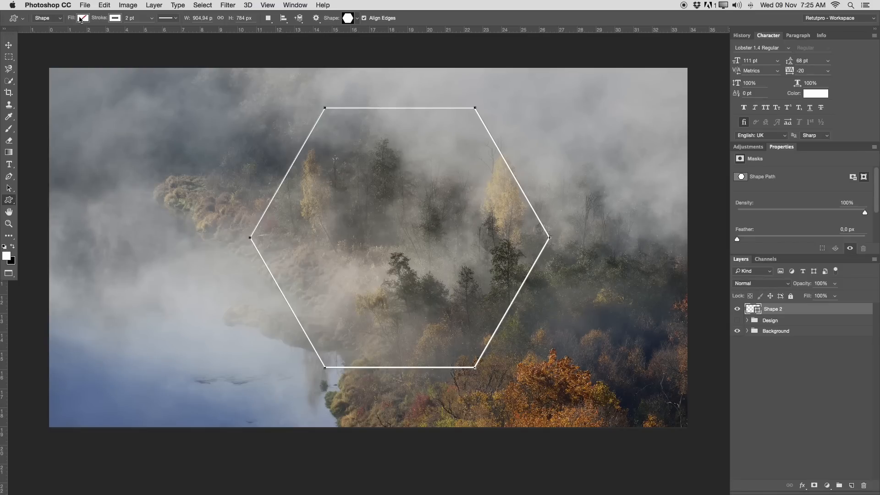
pyautogui.click(82, 17)
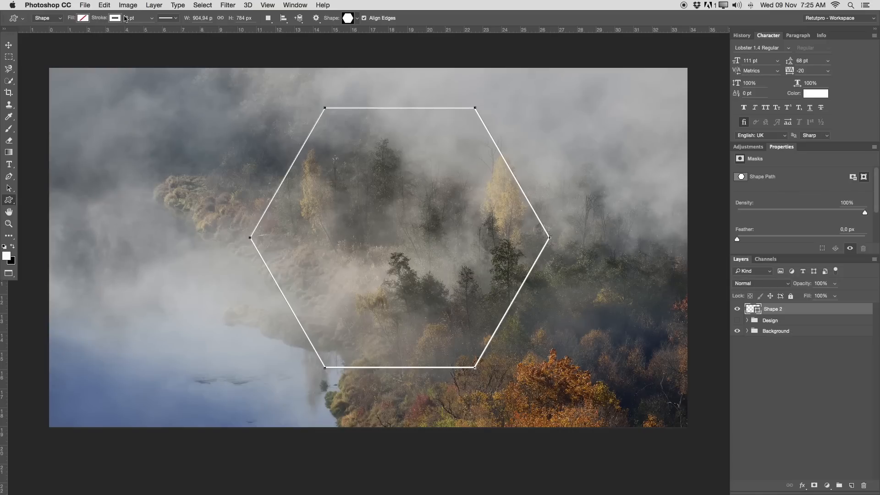
pyautogui.click(116, 17)
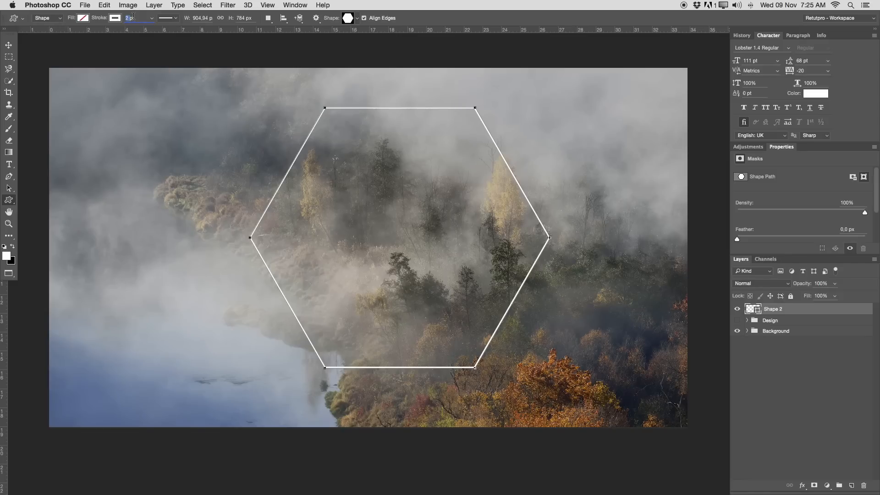
pyautogui.moveTo(351, 102)
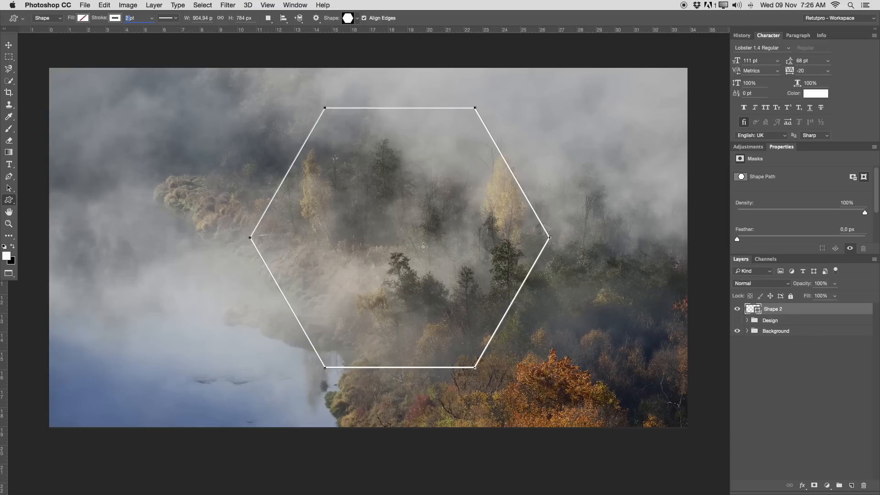
pyautogui.moveTo(423, 250)
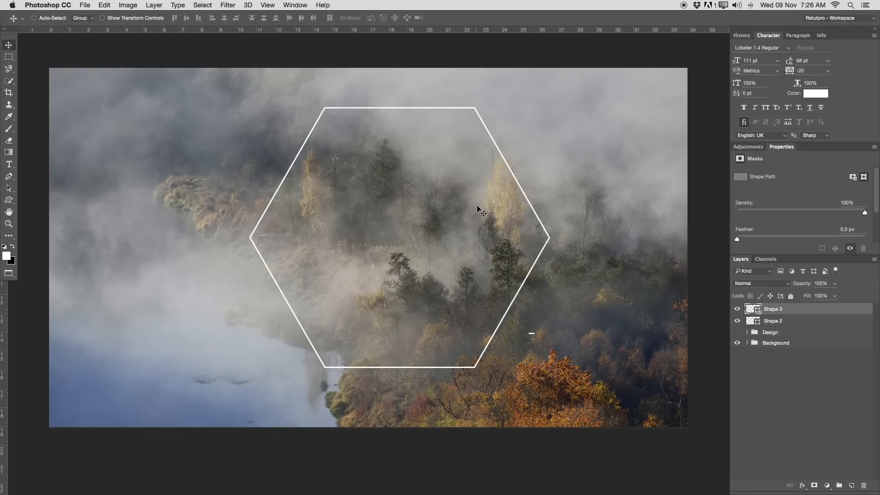
pyautogui.moveTo(536, 301)
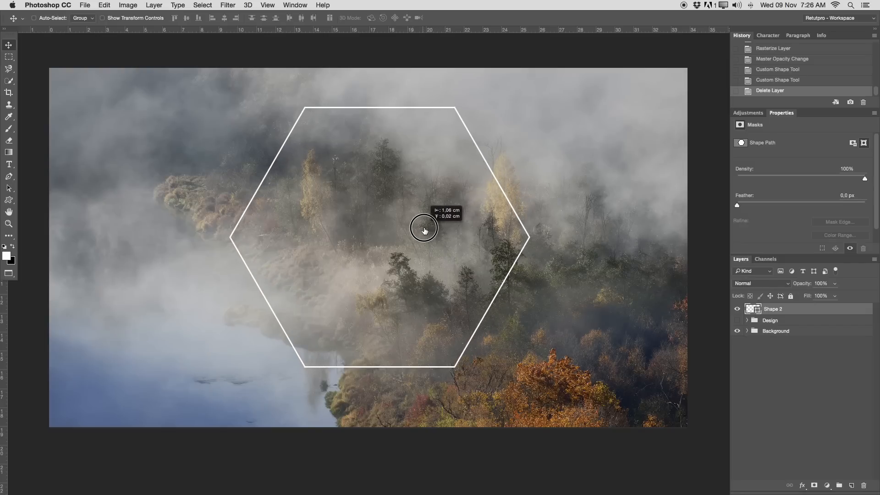
# - Drag the hexagon outline until the smart guide snaps it to the canvas's horizontal centre
pyautogui.moveTo(424, 230); pyautogui.dragTo(412, 231)
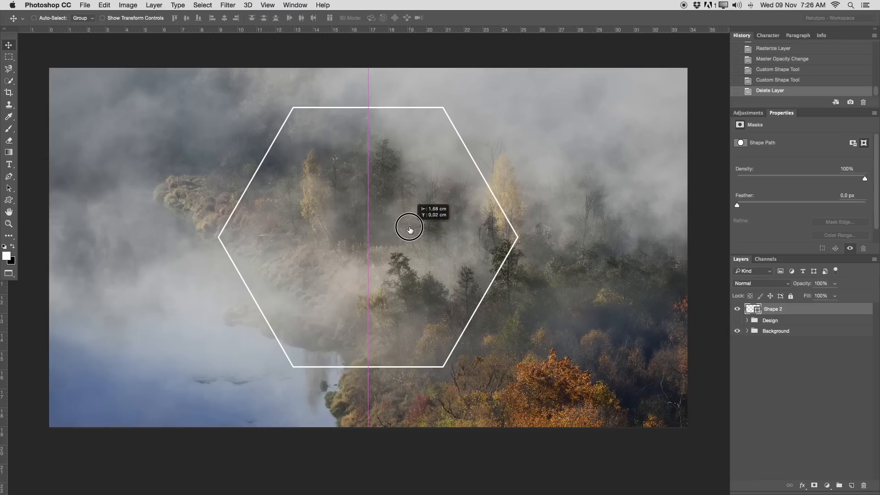
pyautogui.moveTo(410, 229); pyautogui.dragTo(408, 231)
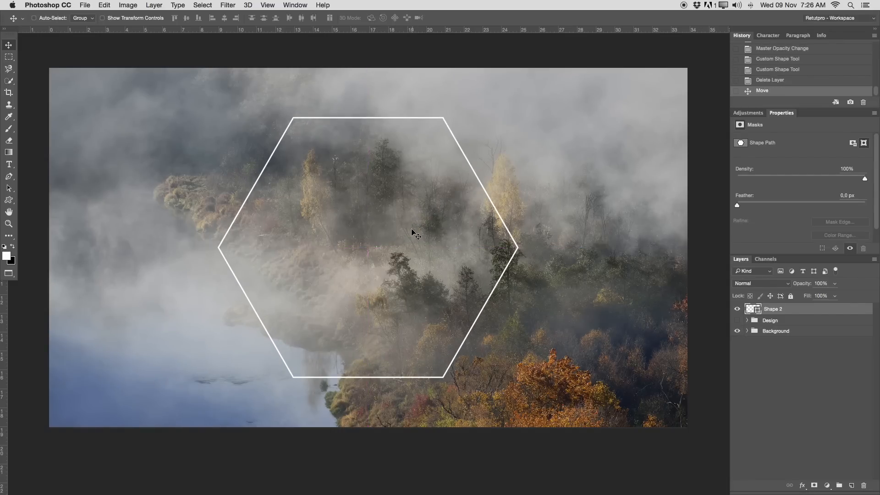
pyautogui.moveTo(386, 275)
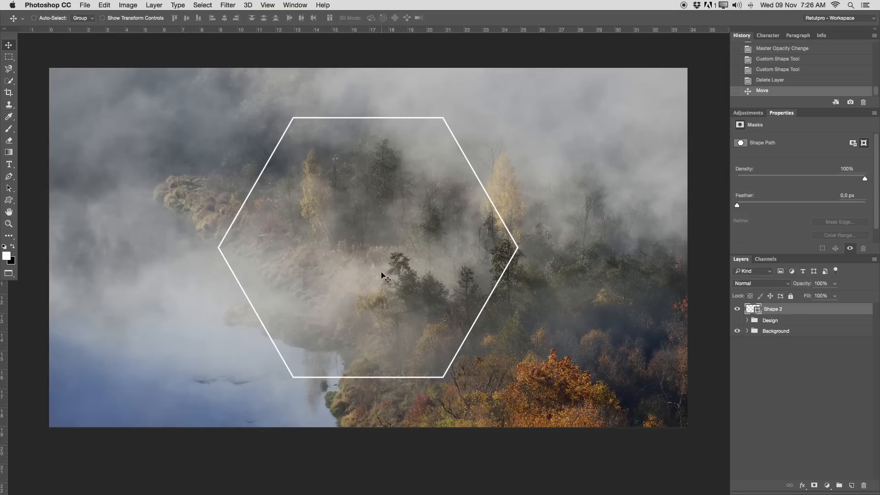
pyautogui.moveTo(329, 105)
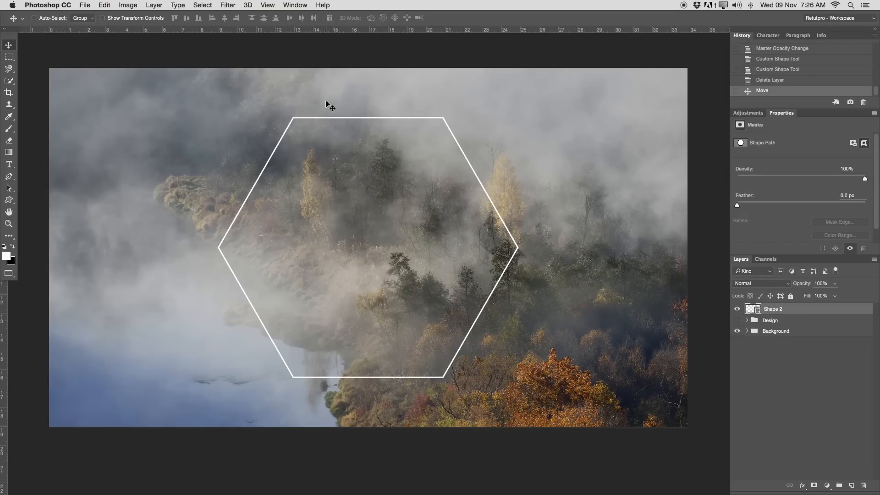
pyautogui.click(267, 6)
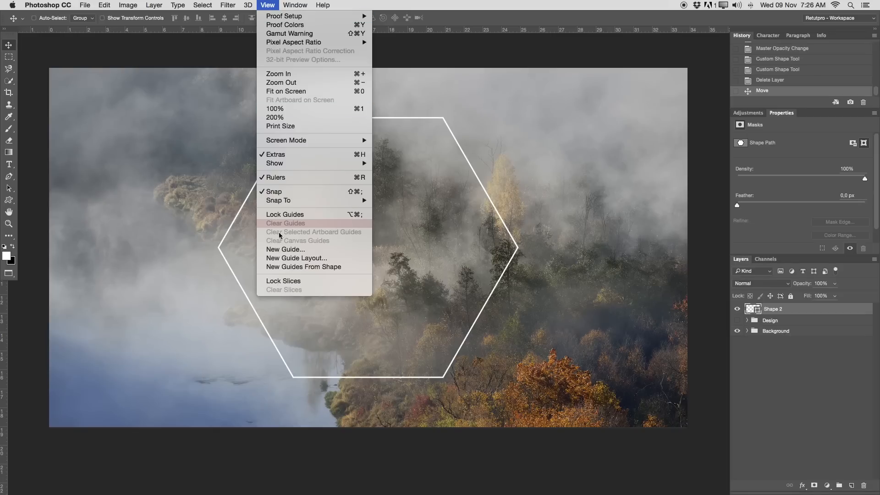
pyautogui.moveTo(285, 250)
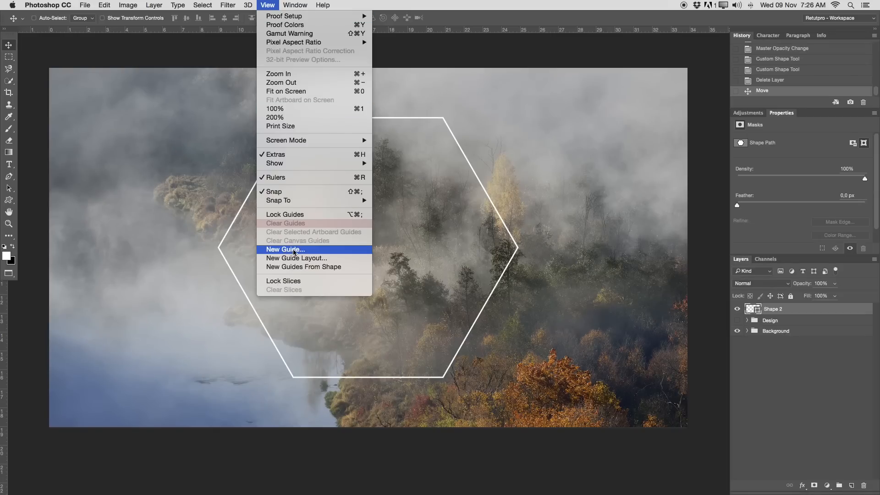
pyautogui.click(284, 250)
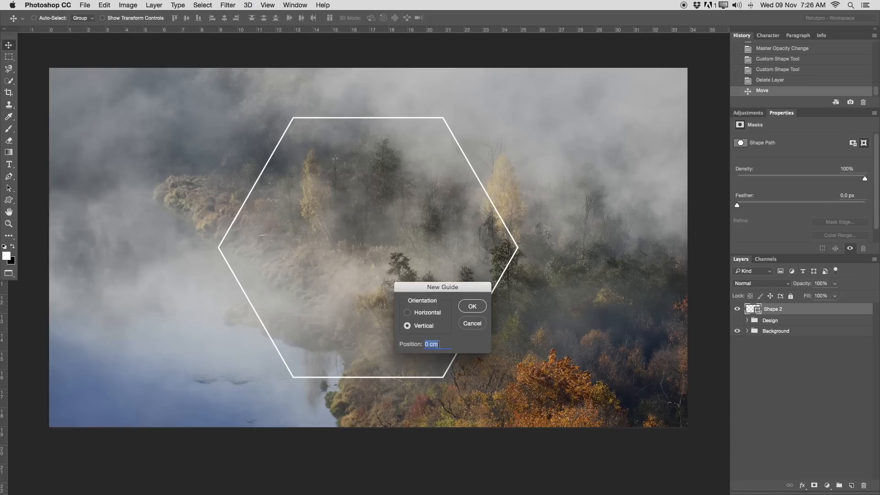
pyautogui.write('5')
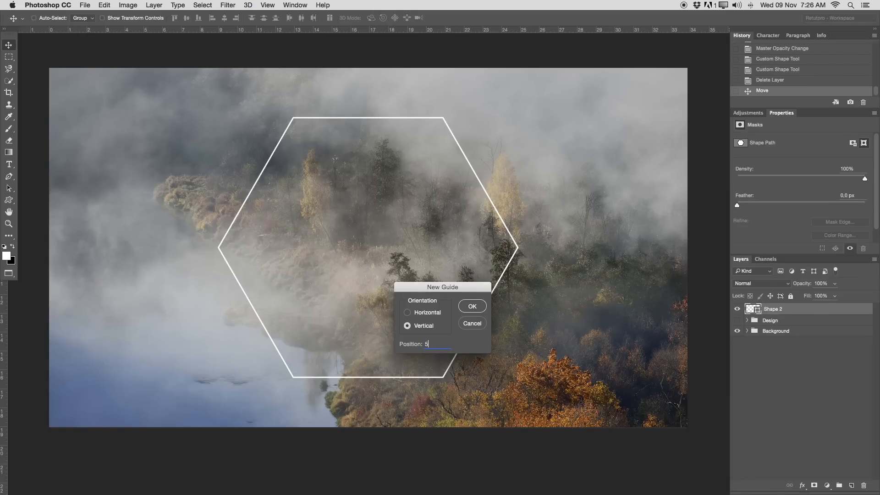
pyautogui.write('0%')
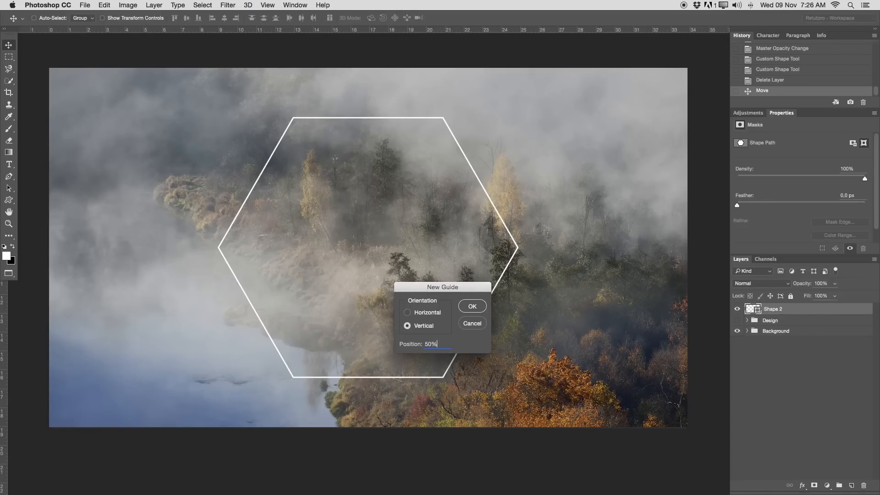
pyautogui.click(472, 306)
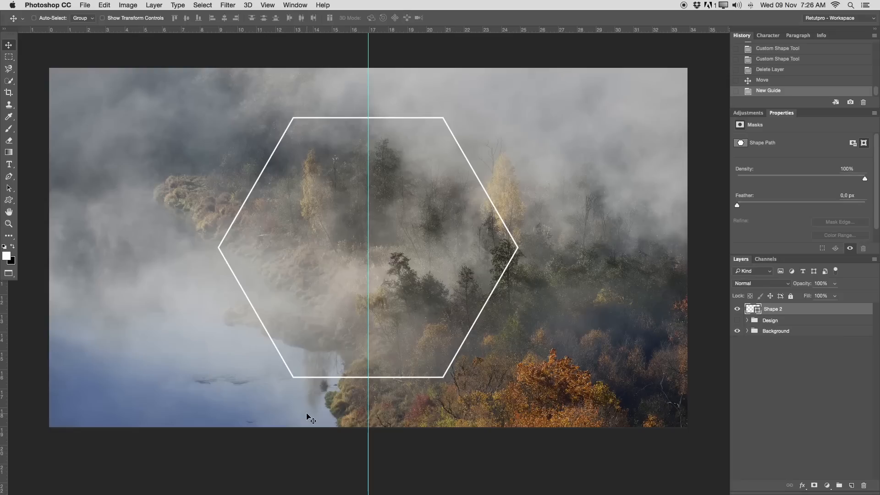
pyautogui.moveTo(359, 314)
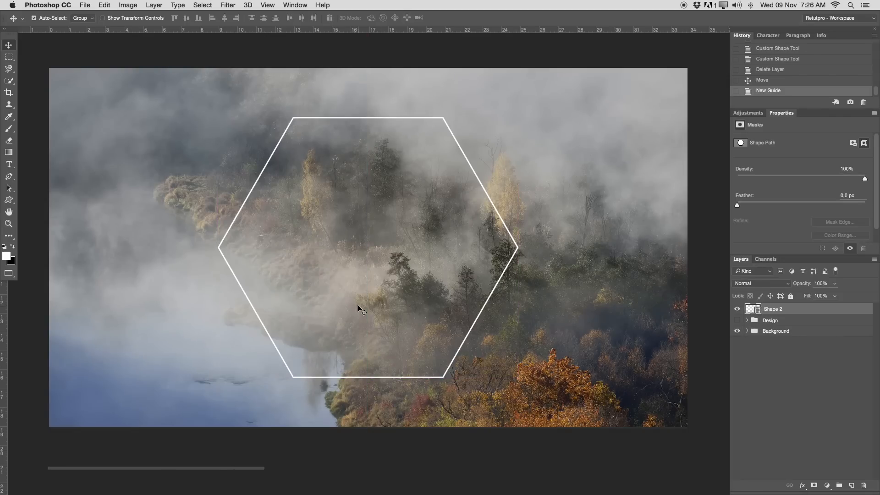
pyautogui.press('cmd+z')
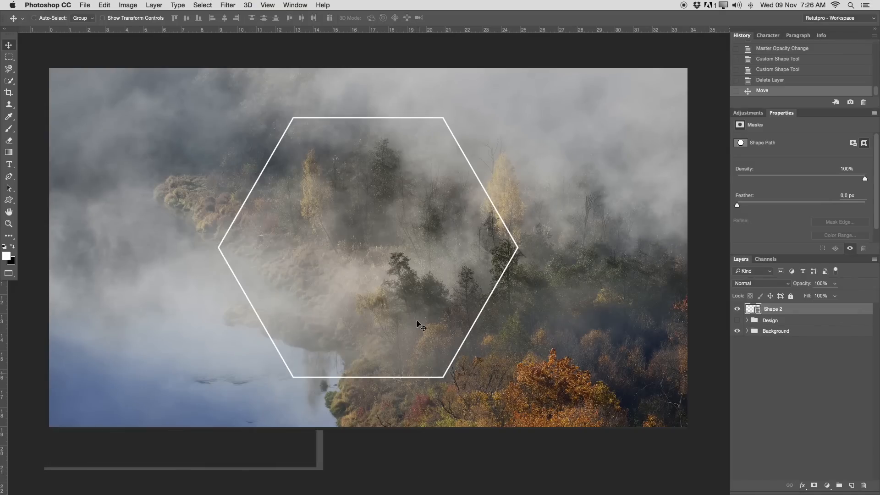
# - Add white 'Copenhagen' in Lobster script with -20 tracking above the hexagon's middle and commit it
pyautogui.click(9, 164)
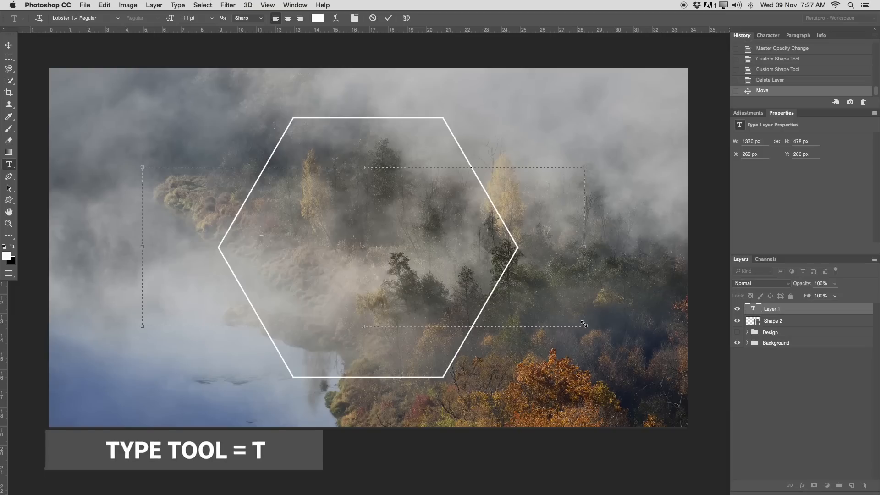
pyautogui.write('COP')
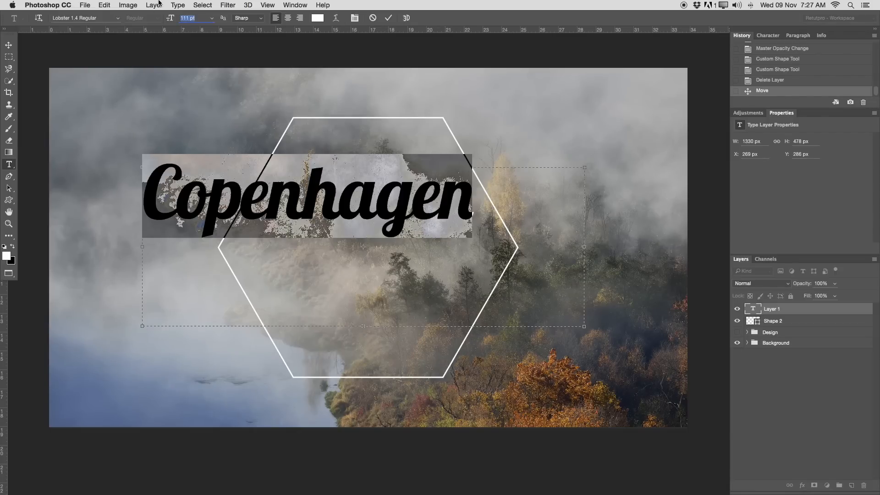
pyautogui.write('115')
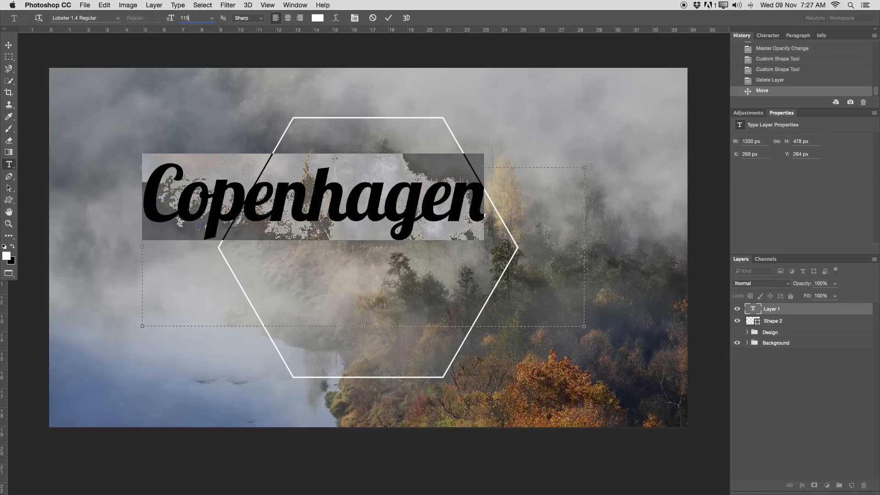
pyautogui.click(767, 35)
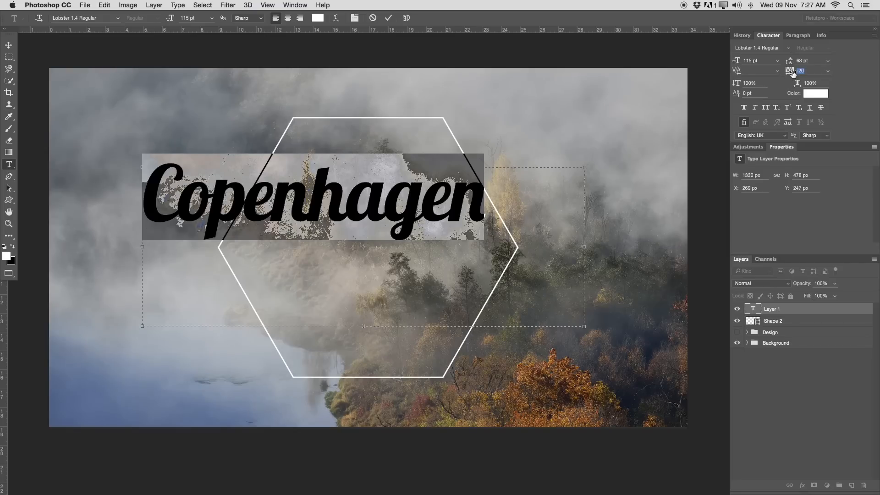
pyautogui.moveTo(796, 71)
pyautogui.write('0')
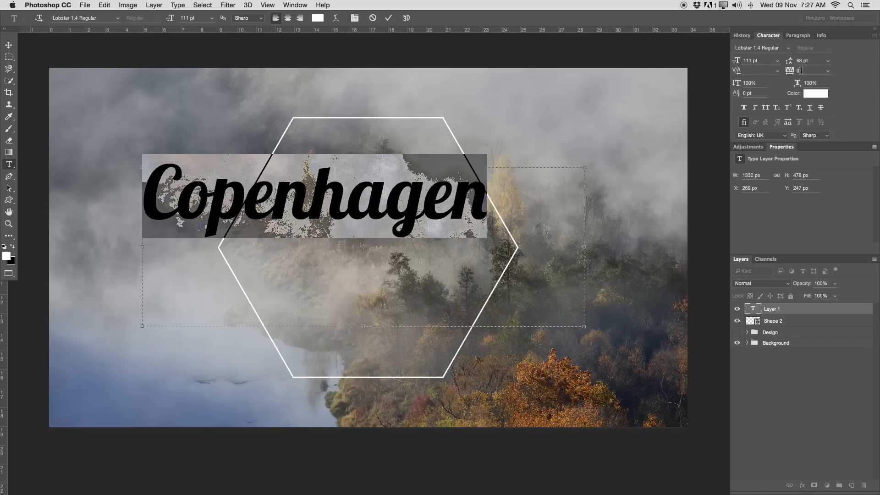
pyautogui.write('-20')
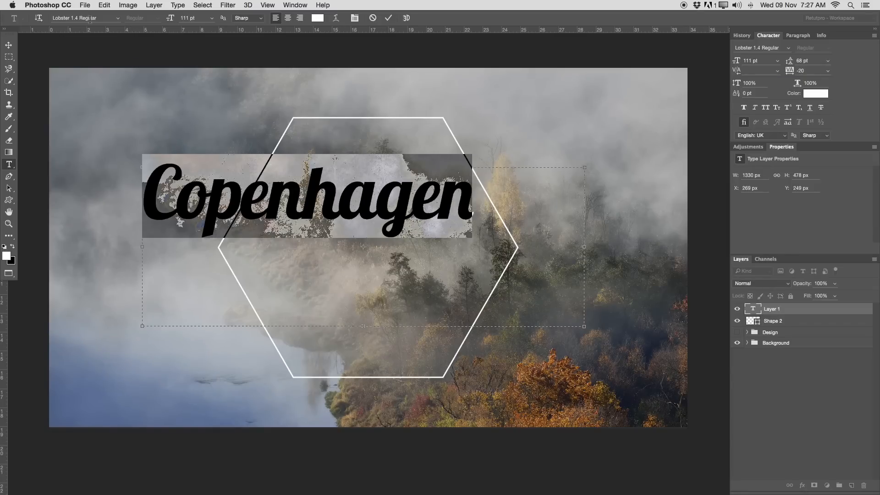
pyautogui.click(82, 18)
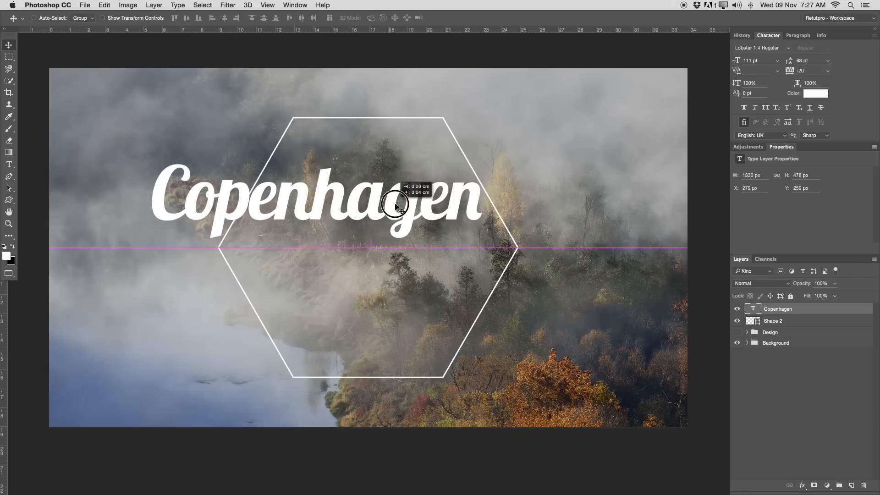
# - Centre the Copenhagen text inside the hexagon and select the hexagon shape layer for transforming
pyautogui.moveTo(396, 202); pyautogui.dragTo(443, 249)
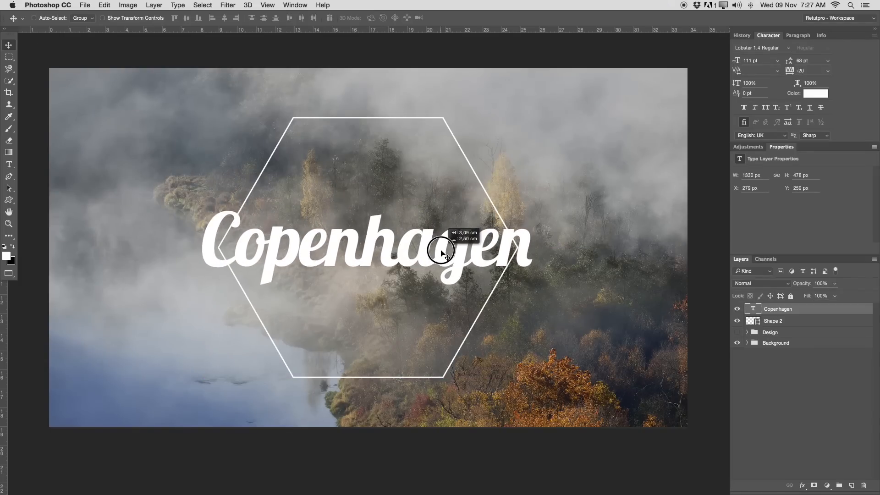
pyautogui.moveTo(443, 250); pyautogui.dragTo(396, 315)
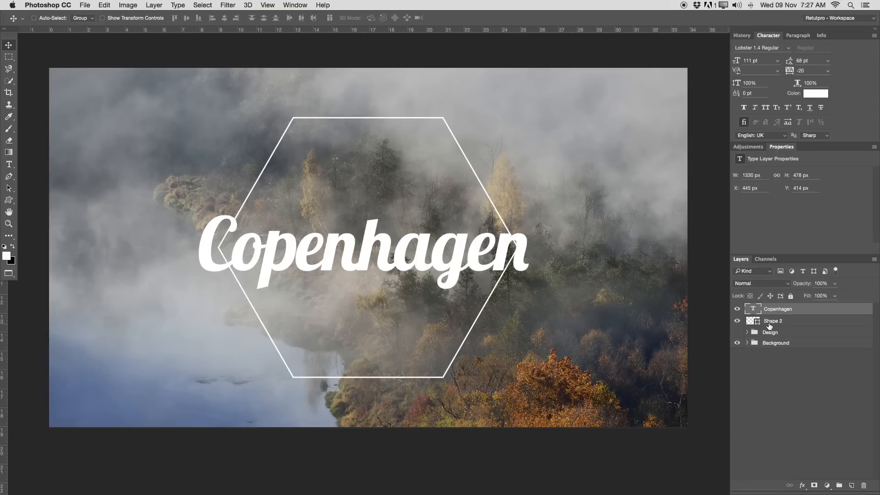
pyautogui.click(774, 321)
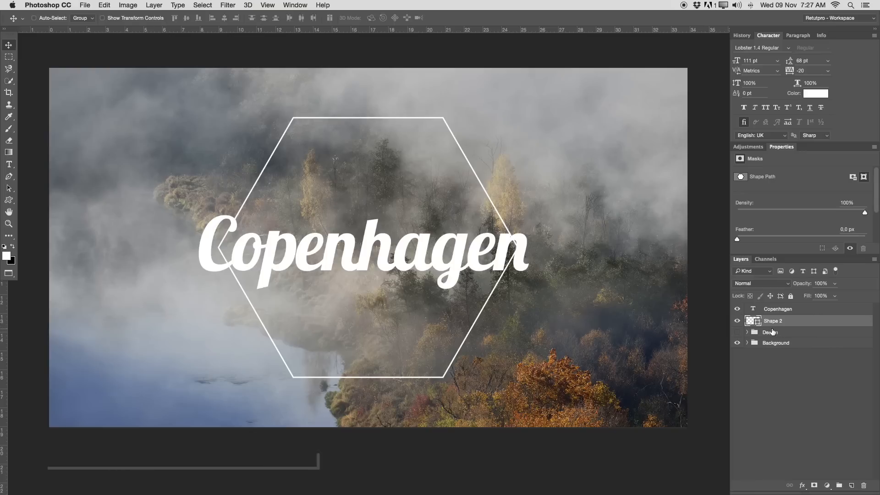
pyautogui.press('cmd+t')
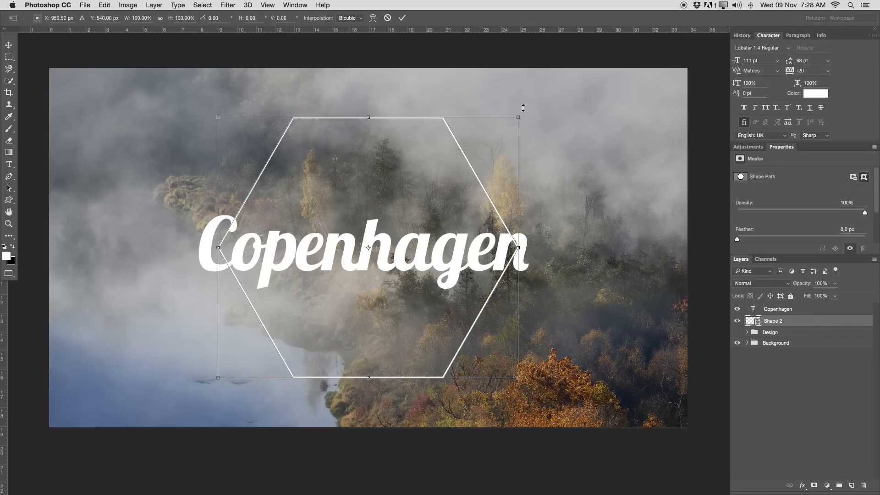
# - Rotate the hexagon outline 90° so a point faces up with Copenhagen across its middle
pyautogui.moveTo(517, 118); pyautogui.dragTo(548, 164)
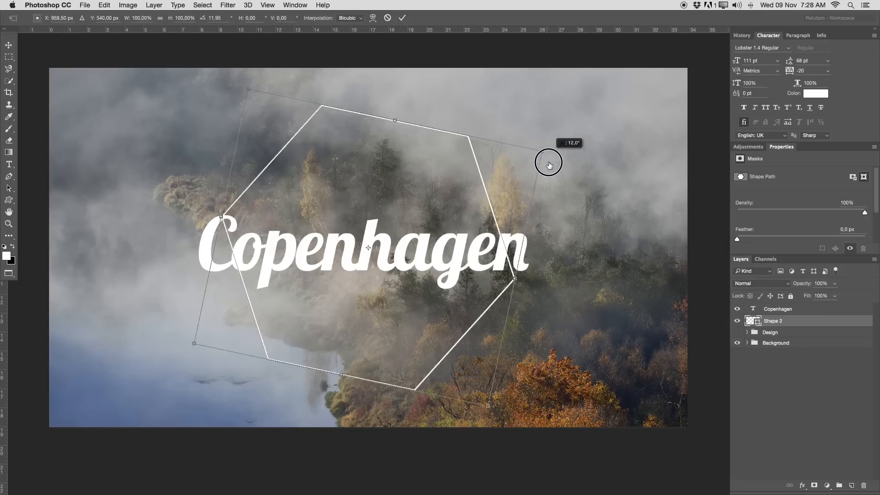
pyautogui.moveTo(550, 164); pyautogui.dragTo(438, 349)
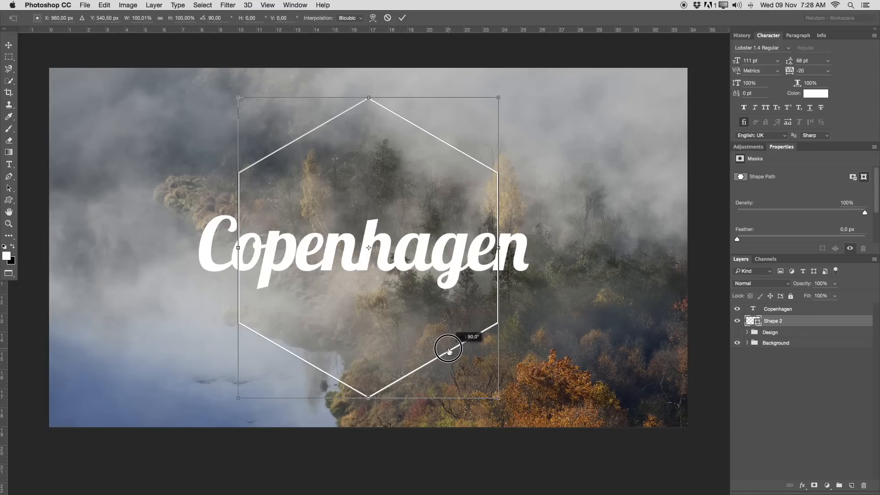
pyautogui.moveTo(449, 348); pyautogui.dragTo(507, 251)
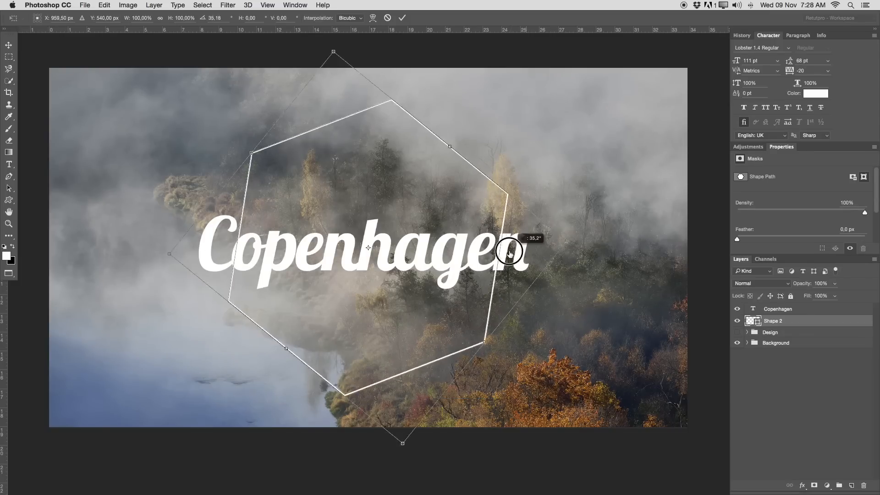
pyautogui.moveTo(508, 252); pyautogui.dragTo(436, 330)
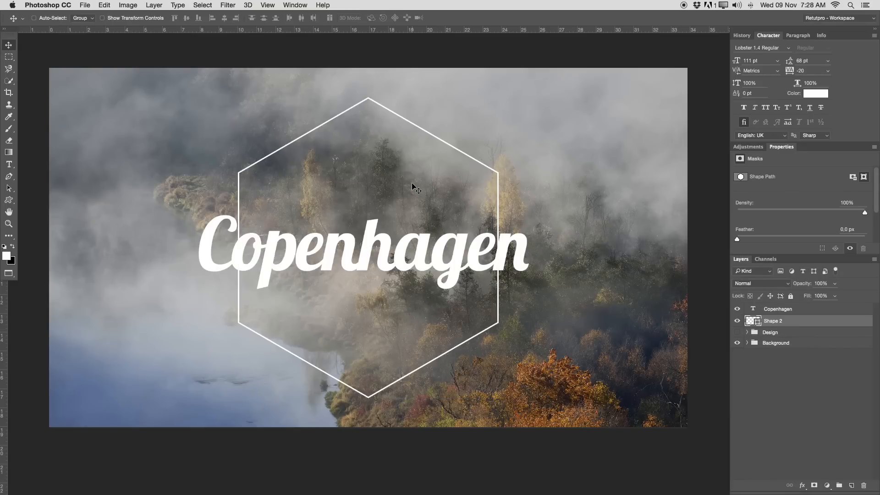
pyautogui.moveTo(411, 281)
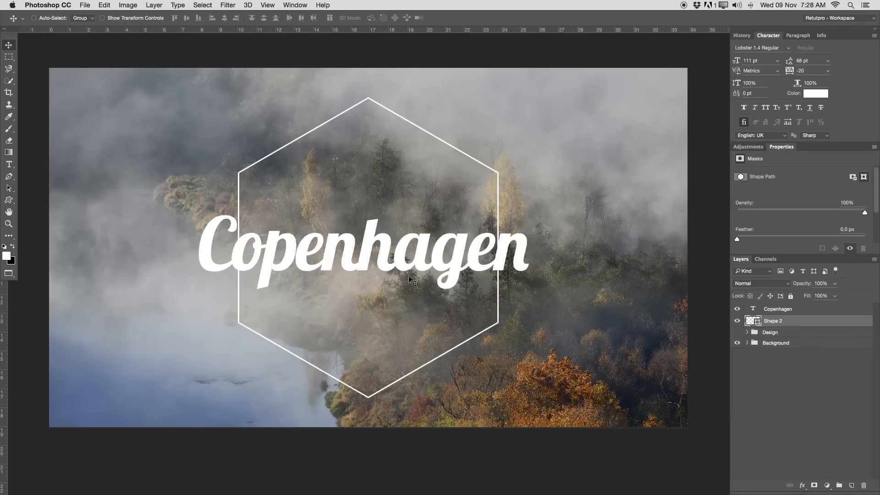
pyautogui.moveTo(393, 104)
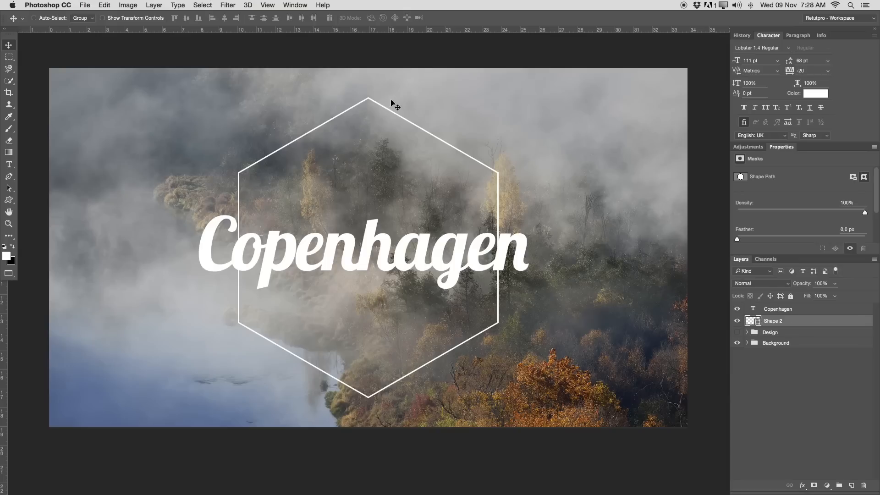
pyautogui.moveTo(373, 150)
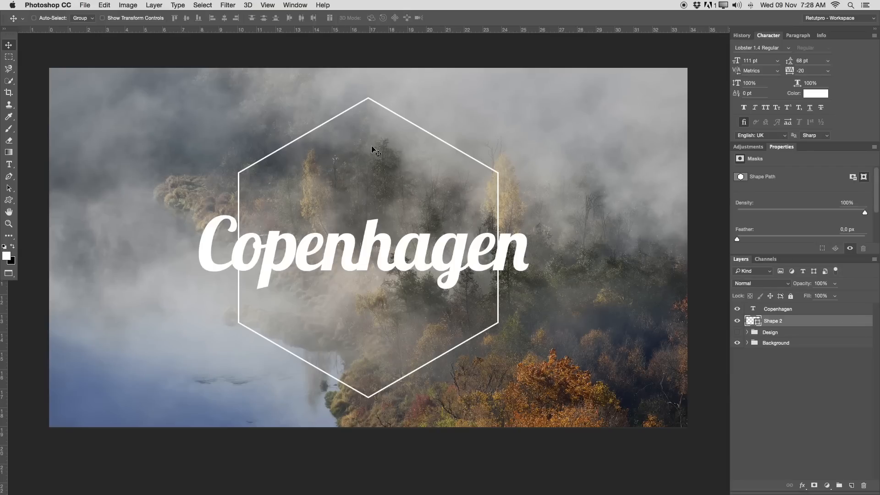
pyautogui.moveTo(647, 303)
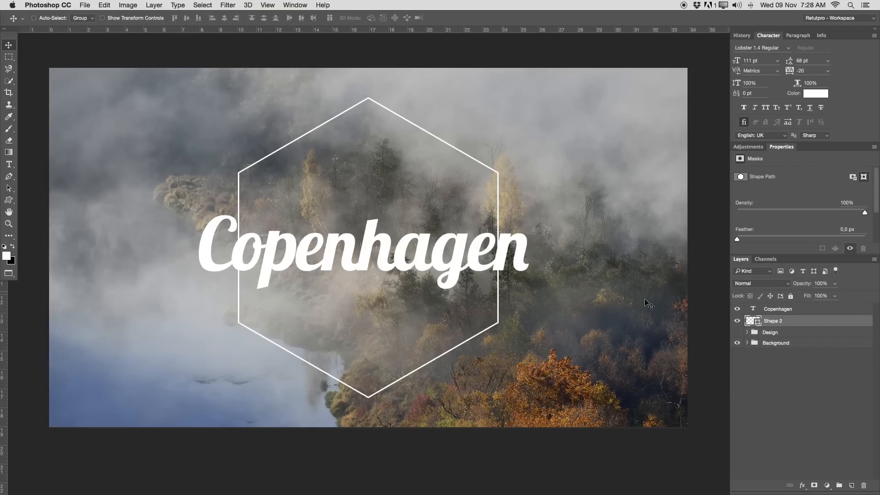
# - Tilt the Copenhagen title upward to the right, reposition it in the hexagon and set it to 115 pt
pyautogui.click(779, 309)
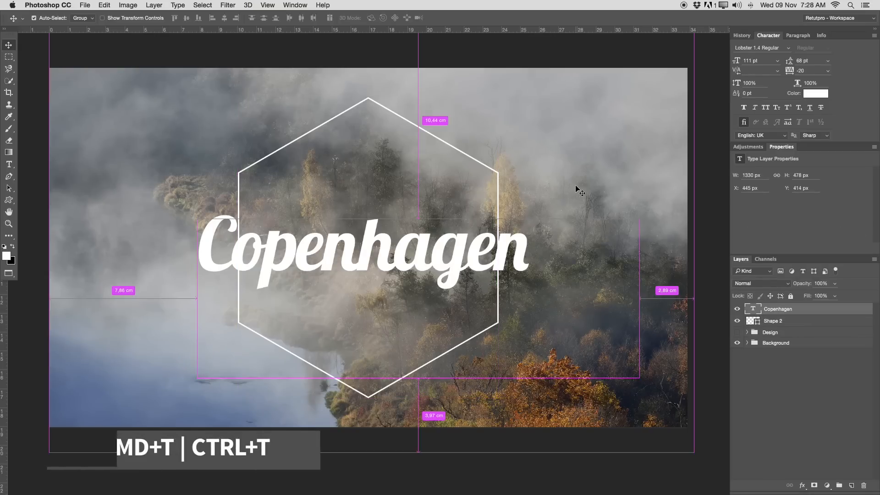
pyautogui.press('cmd+t')
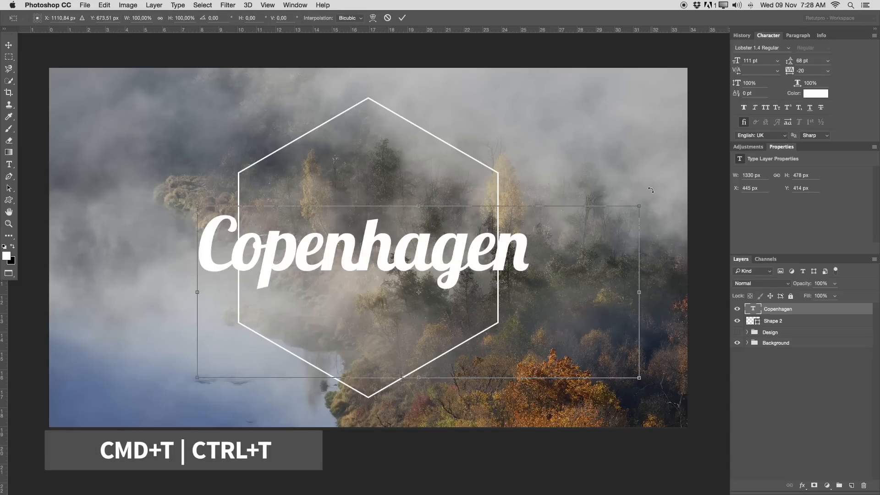
pyautogui.moveTo(639, 202); pyautogui.dragTo(648, 185)
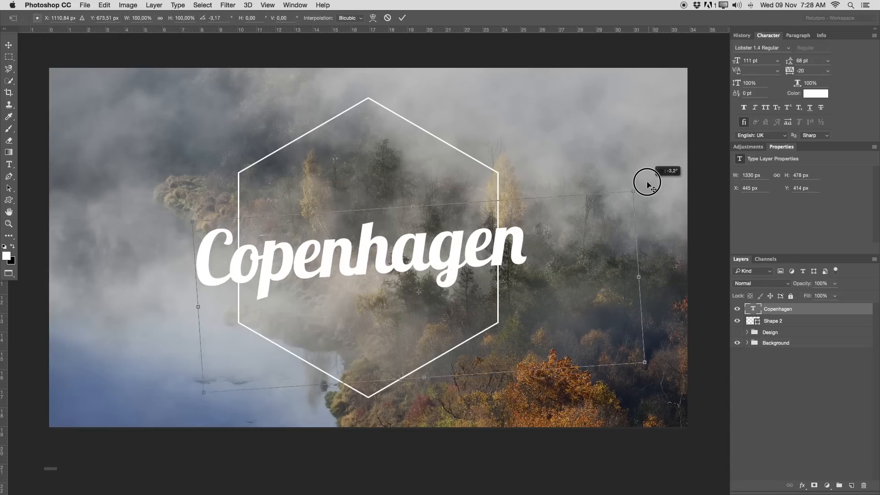
pyautogui.moveTo(647, 184); pyautogui.dragTo(621, 170)
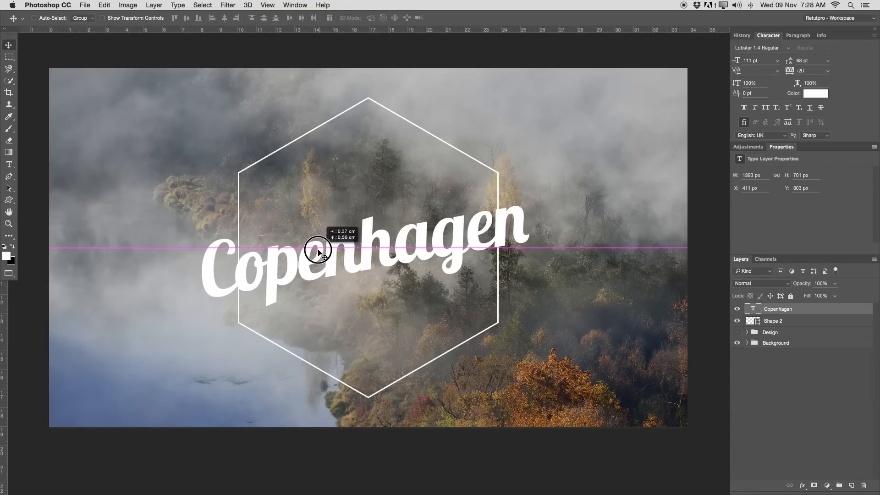
pyautogui.moveTo(317, 253); pyautogui.dragTo(322, 247)
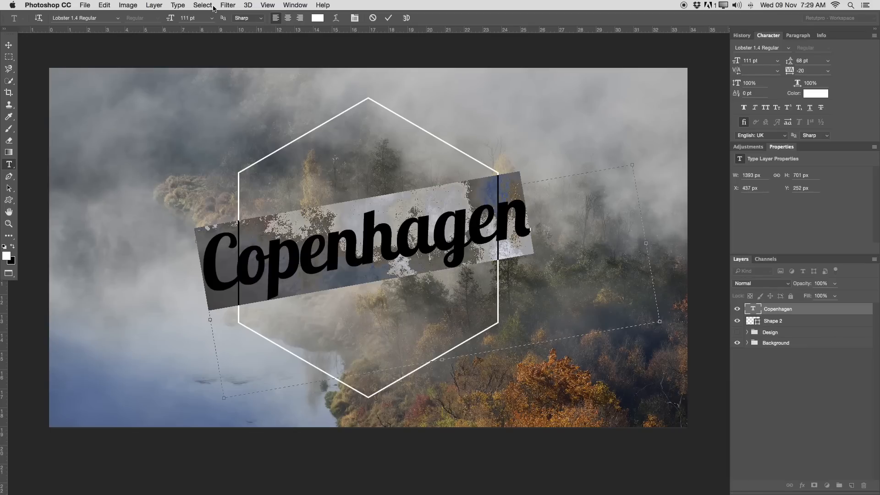
pyautogui.write('115')
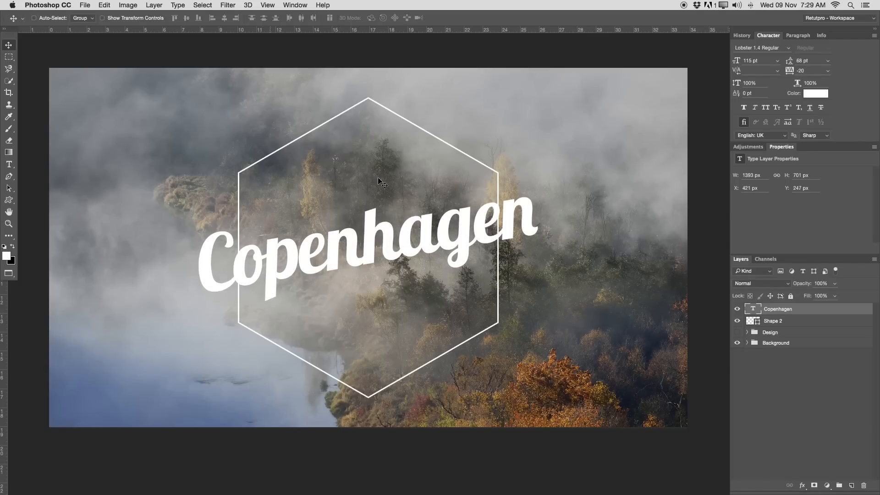
pyautogui.click(9, 164)
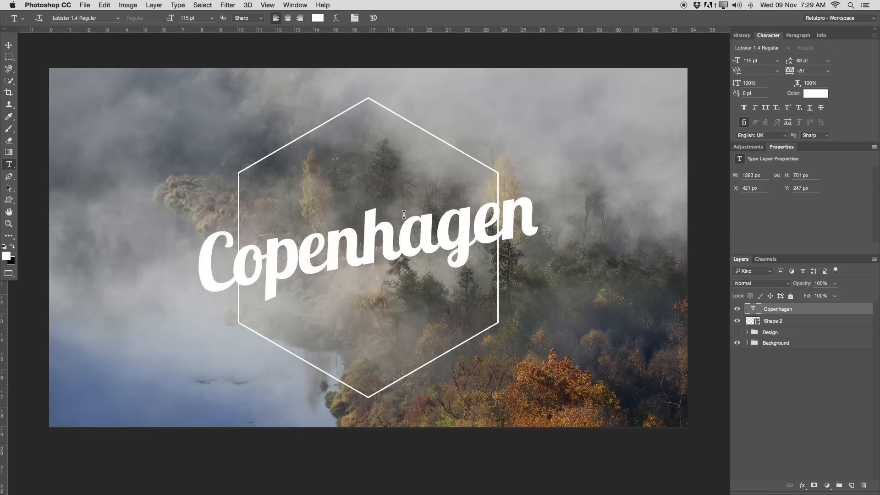
pyautogui.moveTo(473, 212)
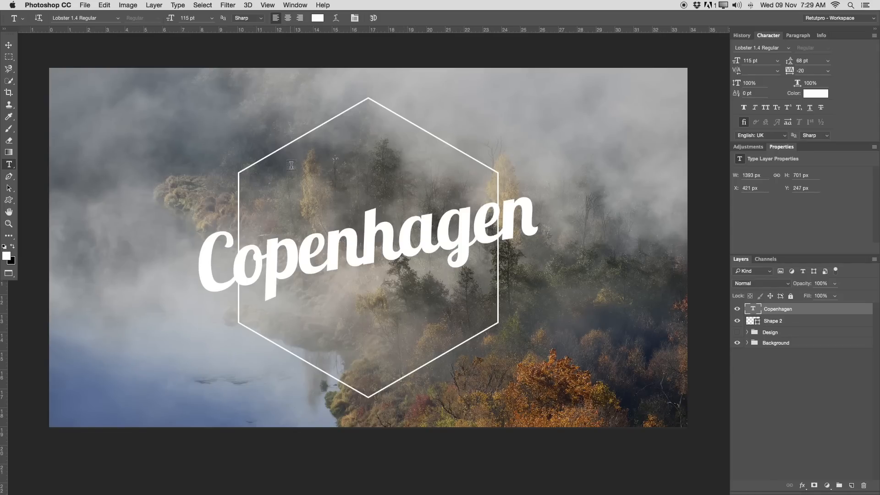
# - Start a text box above Copenhagen for LUXURIOUS in Helvetica Neue Medium
pyautogui.moveTo(291, 164); pyautogui.dragTo(470, 190)
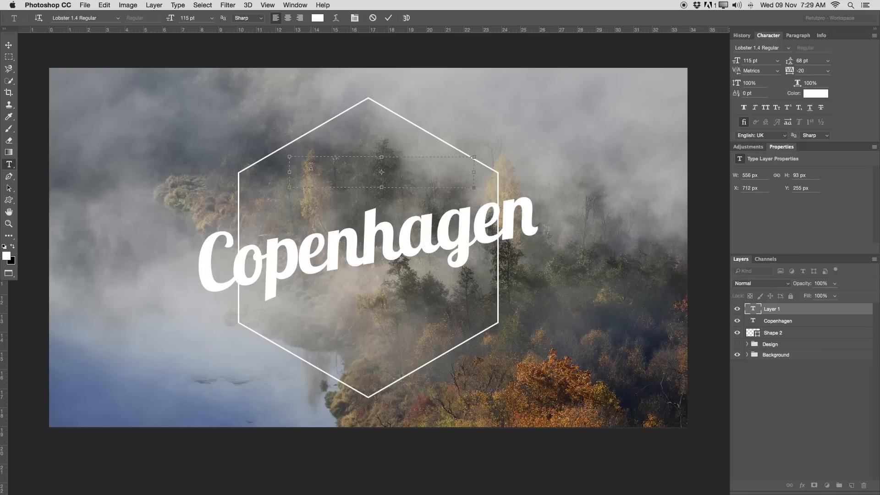
pyautogui.moveTo(97, 23)
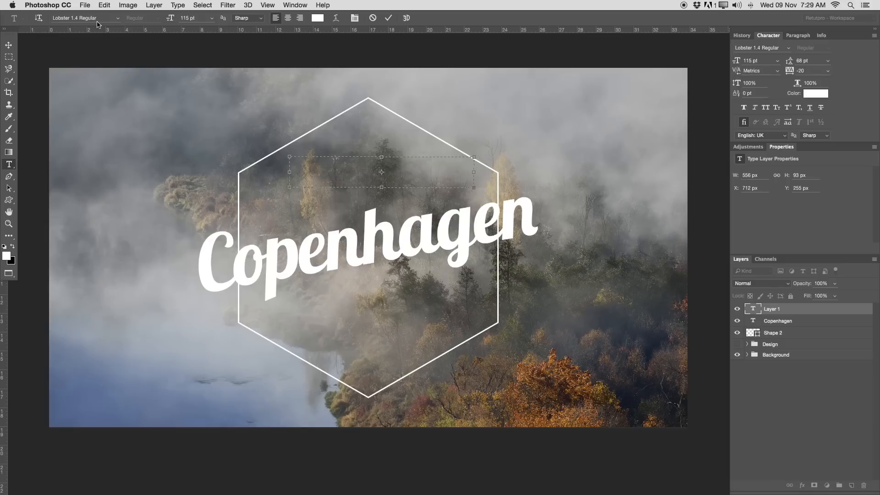
pyautogui.click(84, 17)
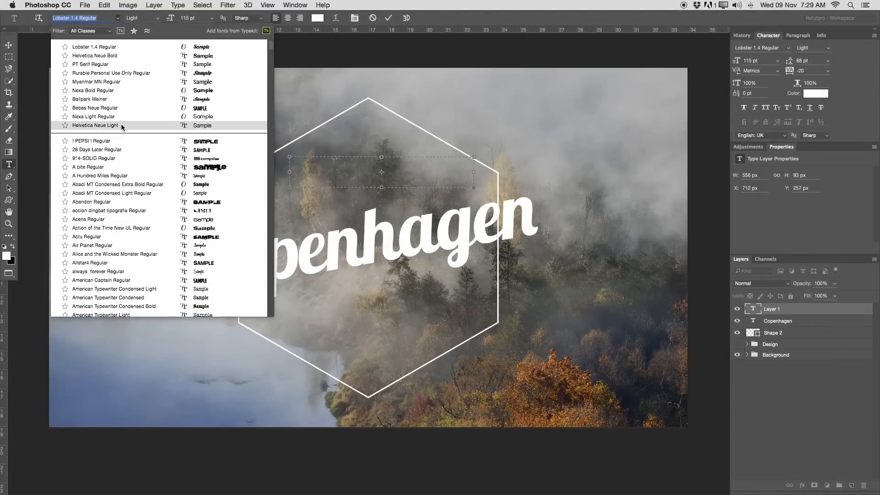
pyautogui.click(95, 125)
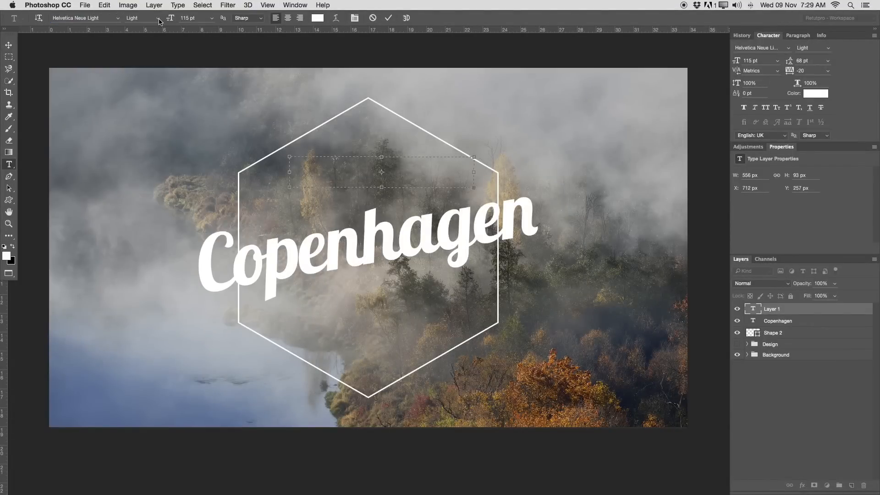
pyautogui.click(189, 18)
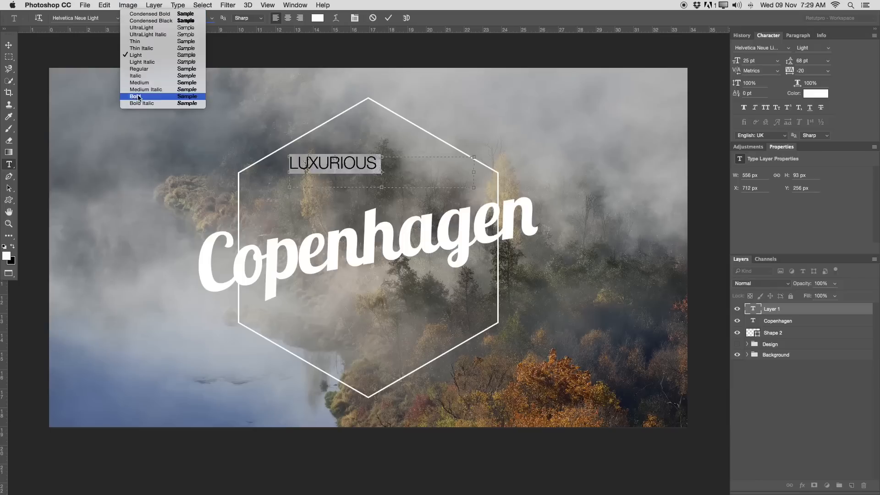
pyautogui.click(138, 83)
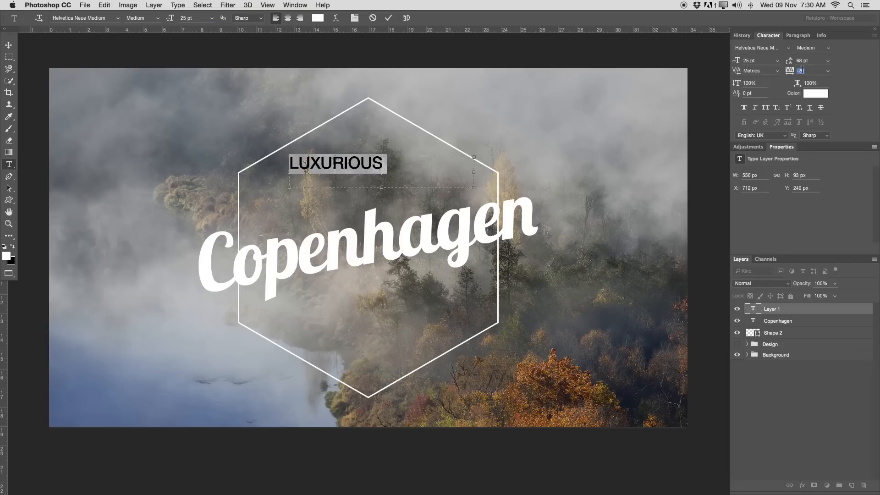
# - Widen the LUXURIOUS tracking to 500, commit it, zoom in and place a horizontal alignment guide
pyautogui.write('400')
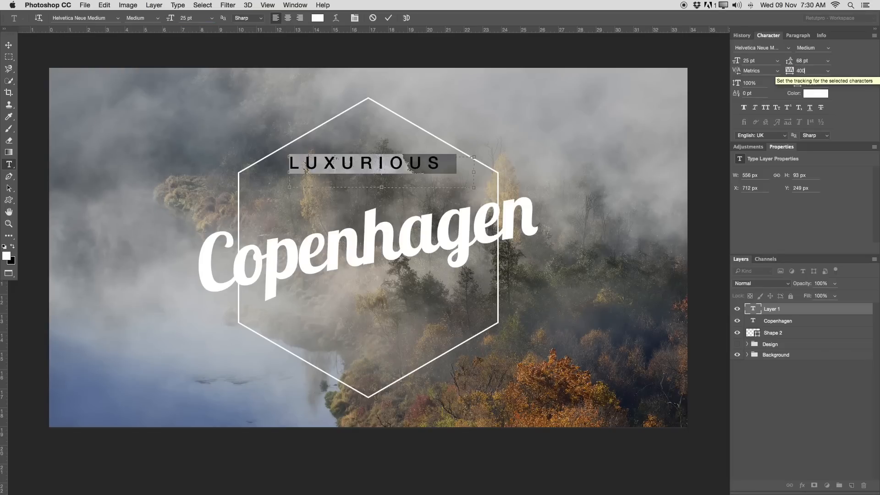
pyautogui.write('4')
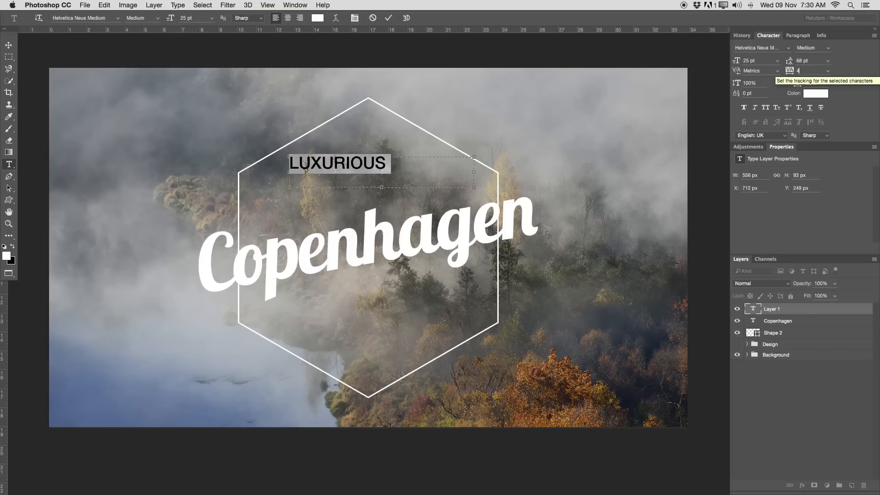
pyautogui.write('500')
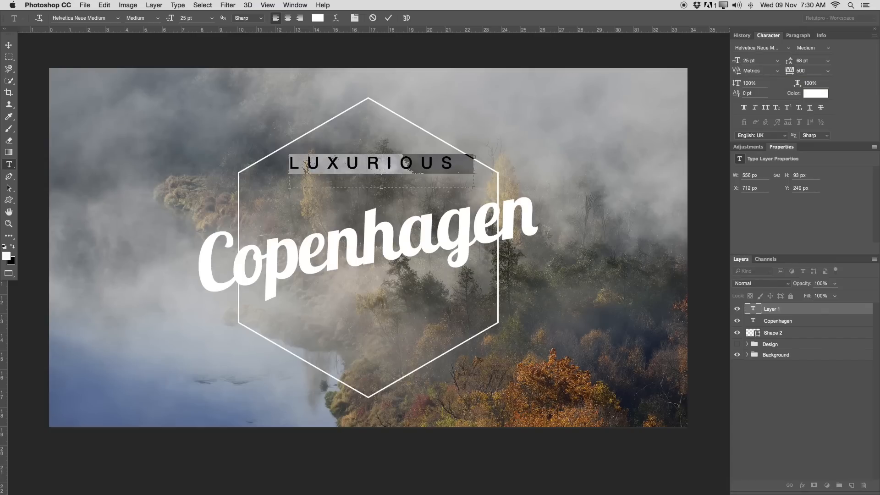
pyautogui.click(387, 18)
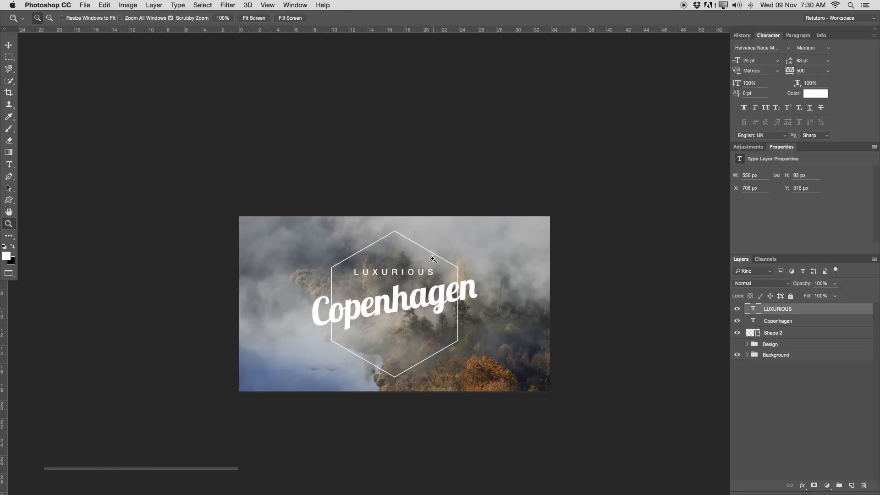
pyautogui.click(9, 46)
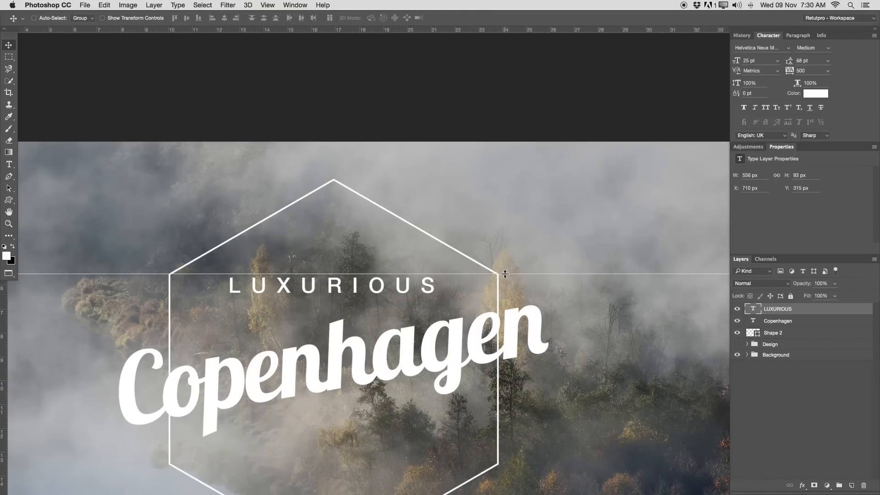
pyautogui.click(9, 164)
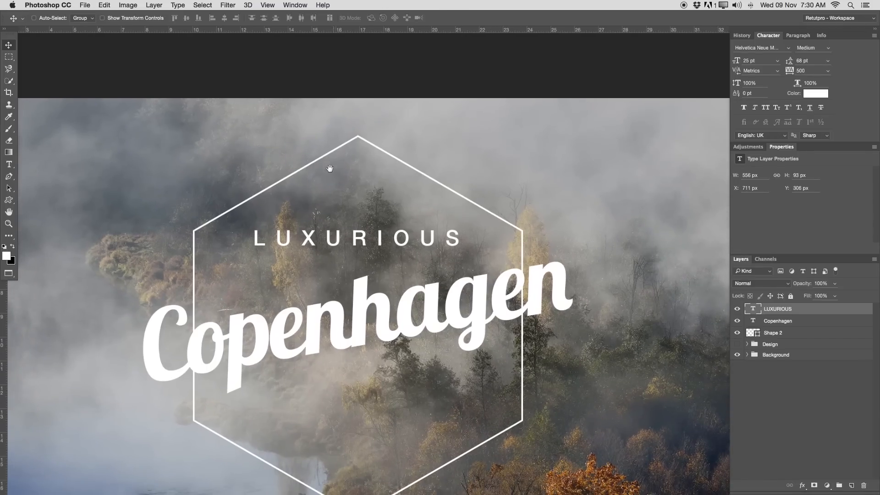
pyautogui.click(267, 5)
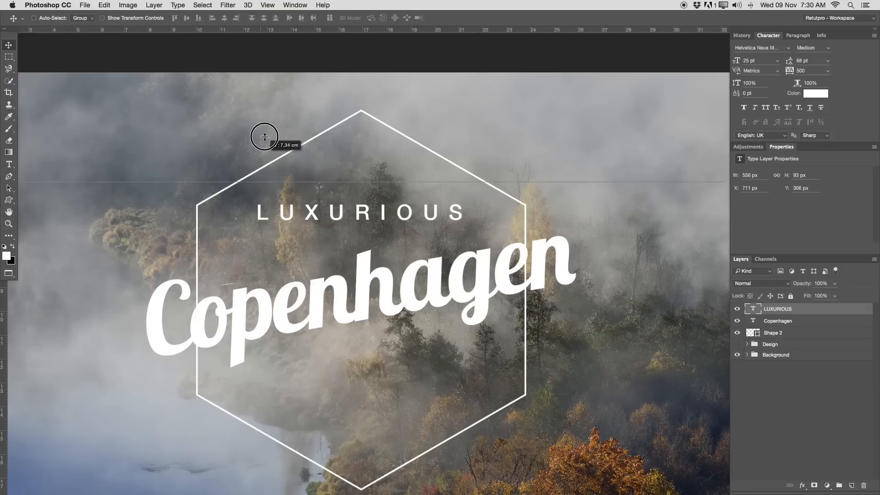
pyautogui.moveTo(275, 187)
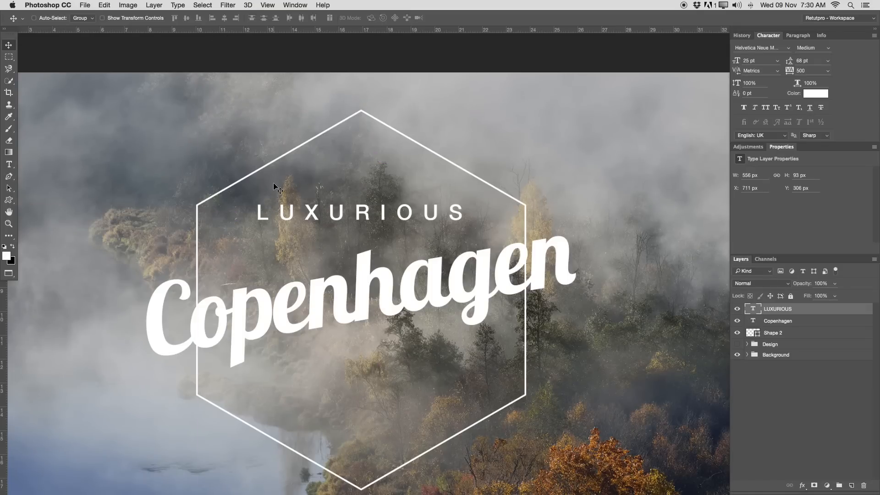
pyautogui.moveTo(341, 172)
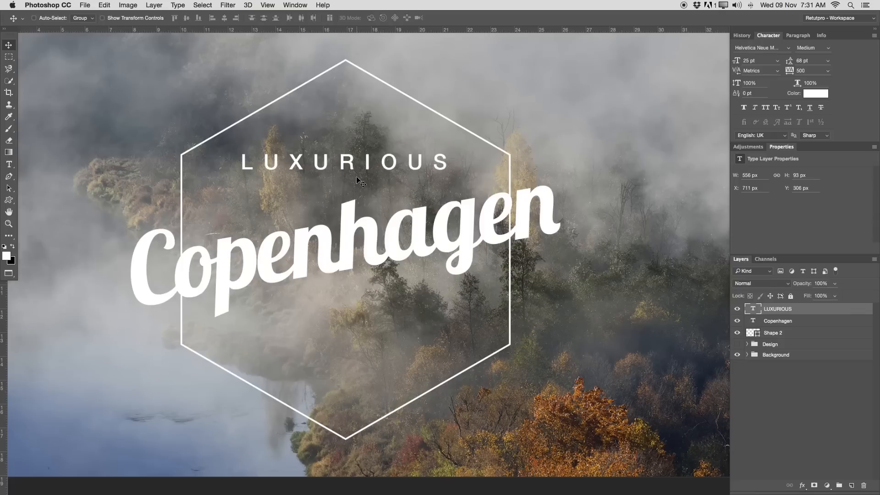
# - Duplicate the LUXURIOUS layer, move the copy below Copenhagen near the hexagon bottom and retype it as CLOTHING
pyautogui.press('cmd+j')
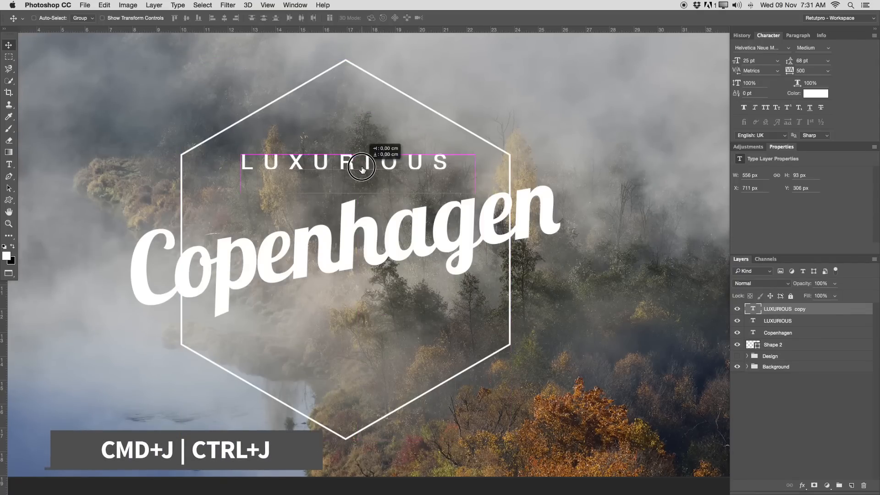
pyautogui.moveTo(361, 167); pyautogui.dragTo(354, 341)
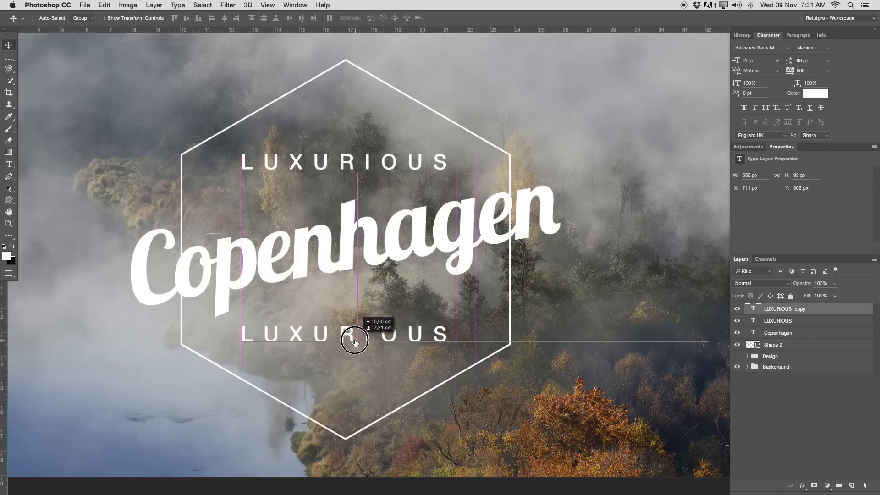
pyautogui.moveTo(354, 333); pyautogui.dragTo(354, 341)
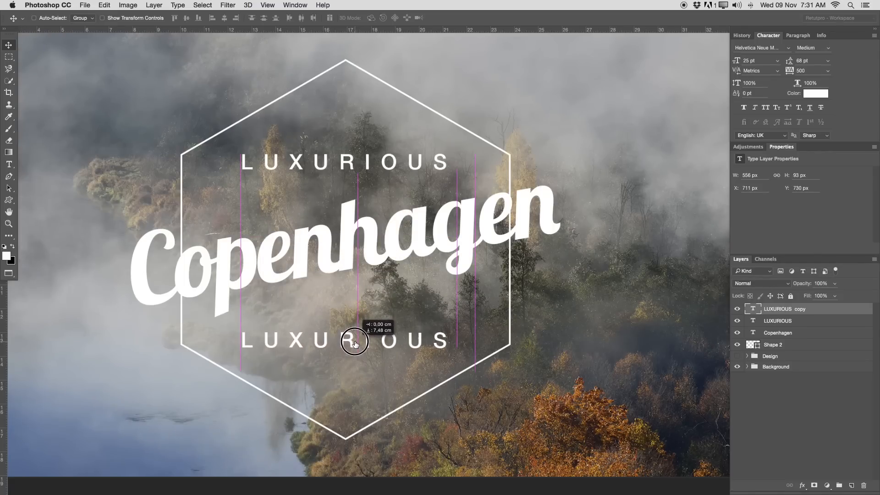
pyautogui.moveTo(355, 342); pyautogui.dragTo(346, 334)
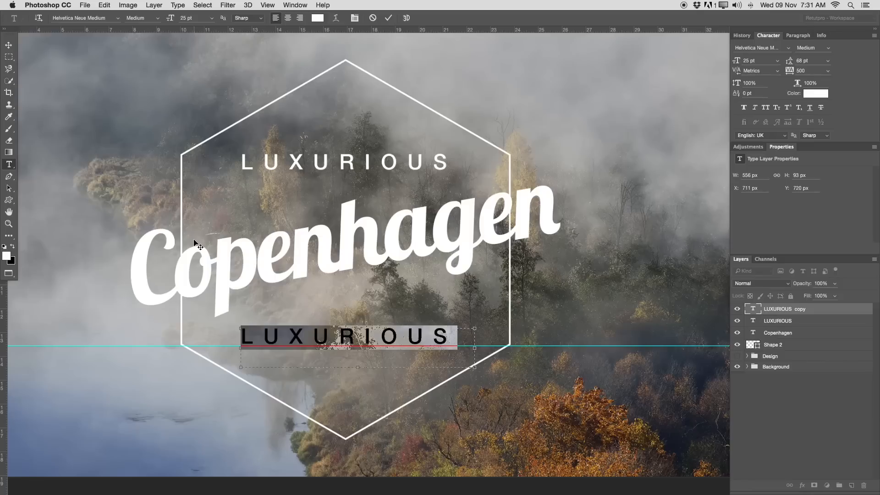
pyautogui.write('CLOTHING')
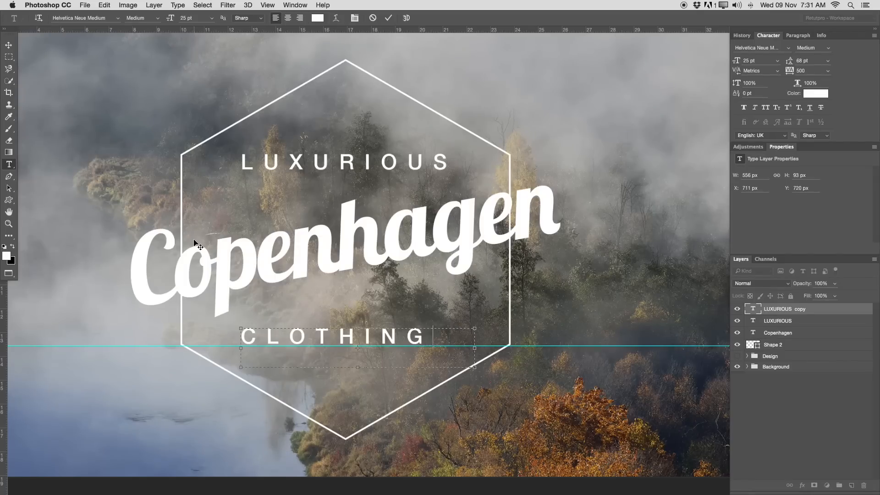
pyautogui.moveTo(424, 85)
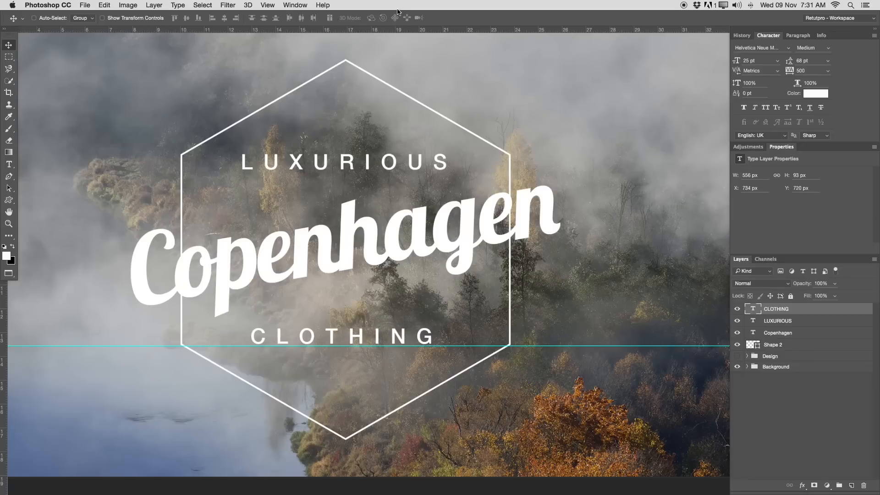
# - Add a vertical guide at 50% to check the logo's horizontal centring
pyautogui.click(267, 5)
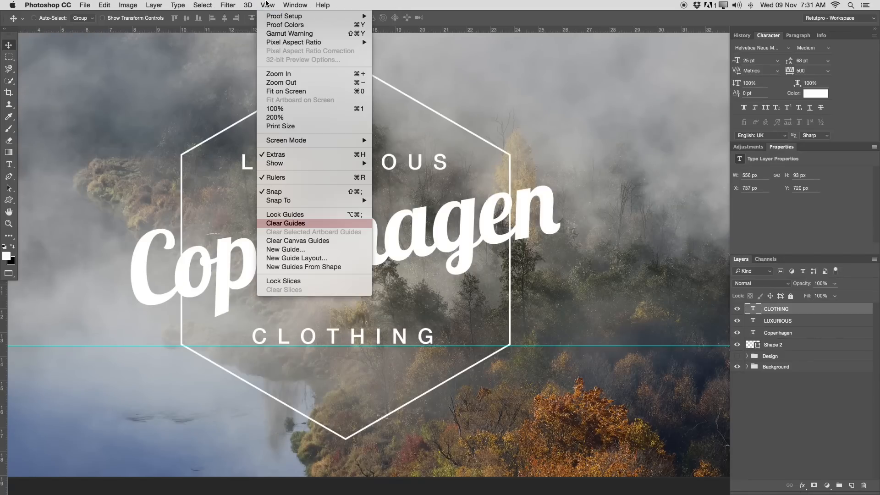
pyautogui.moveTo(297, 240)
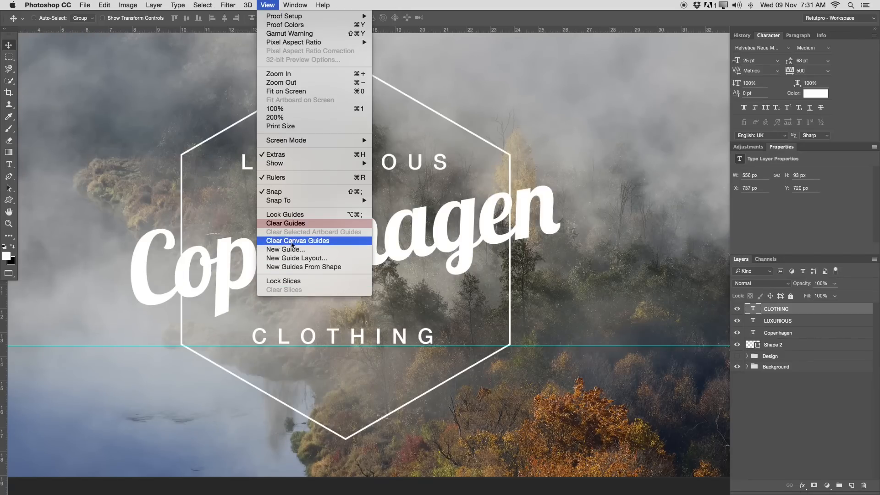
pyautogui.click(285, 249)
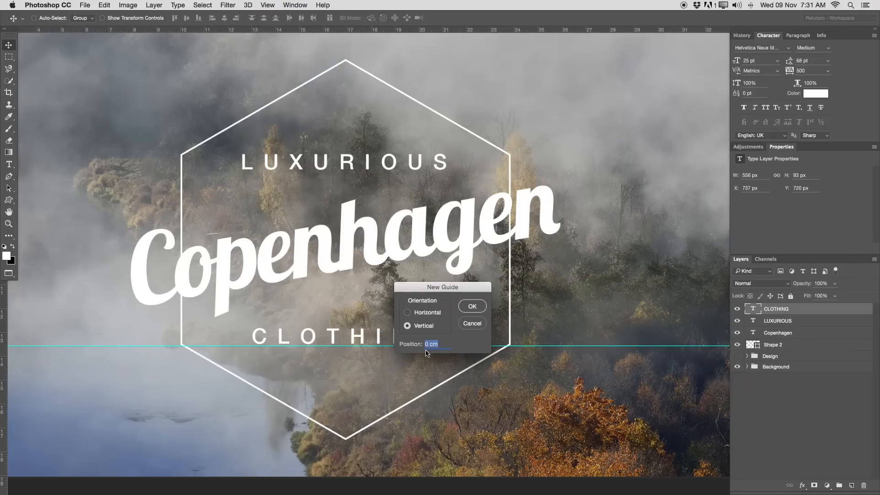
pyautogui.write('50')
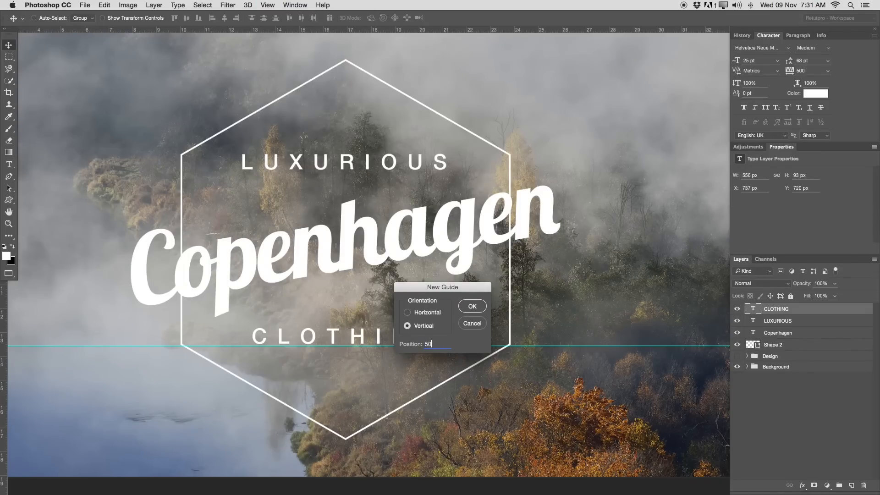
pyautogui.click(471, 306)
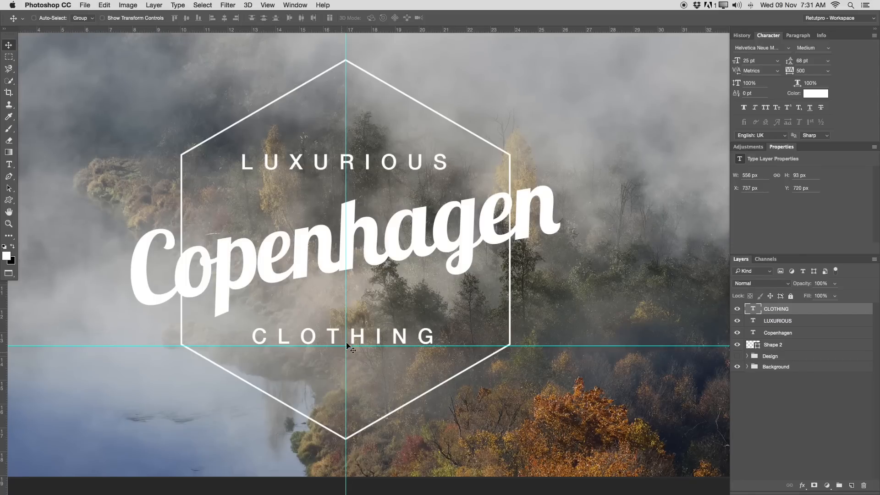
# - Zoom out to the full canvas and clear all guides
pyautogui.click(345, 337)
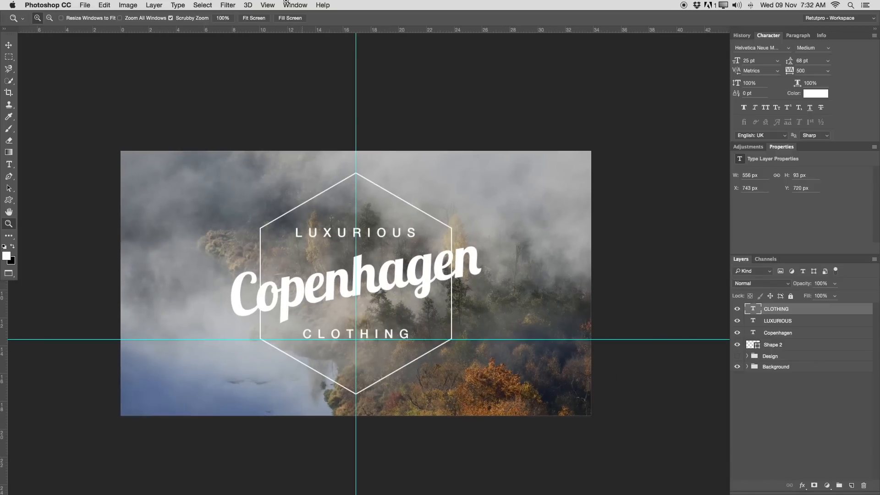
pyautogui.click(267, 5)
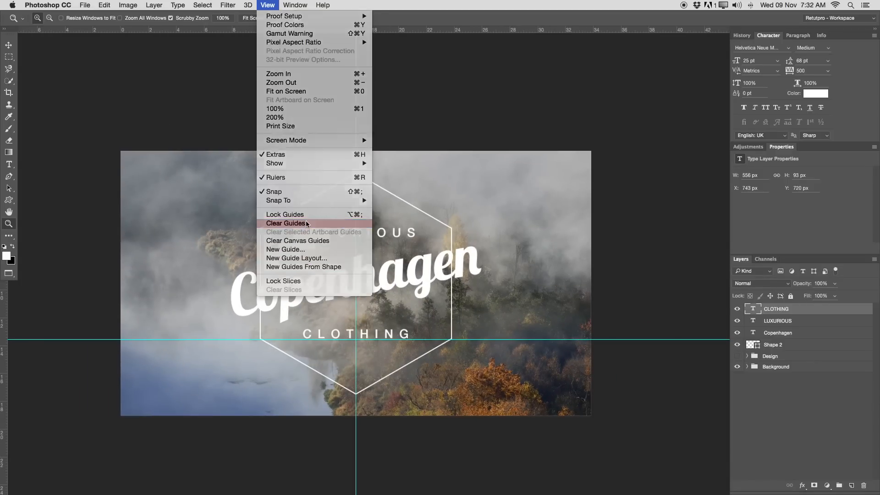
pyautogui.click(285, 223)
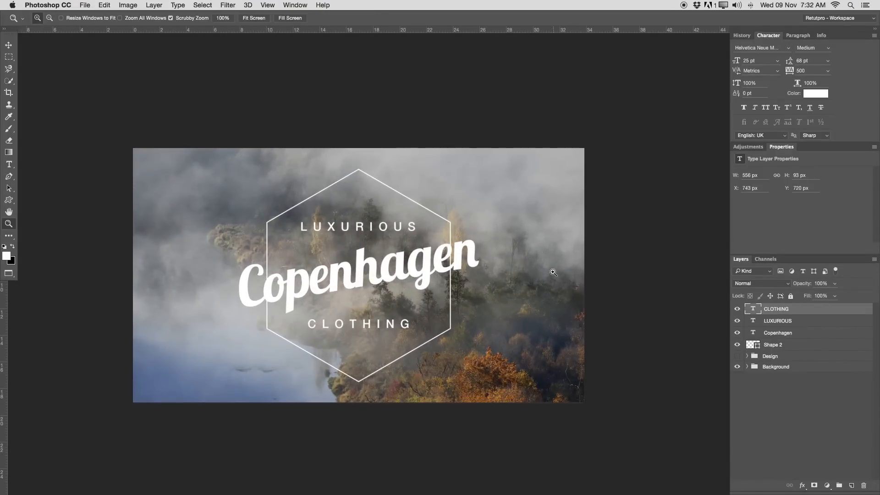
pyautogui.click(773, 345)
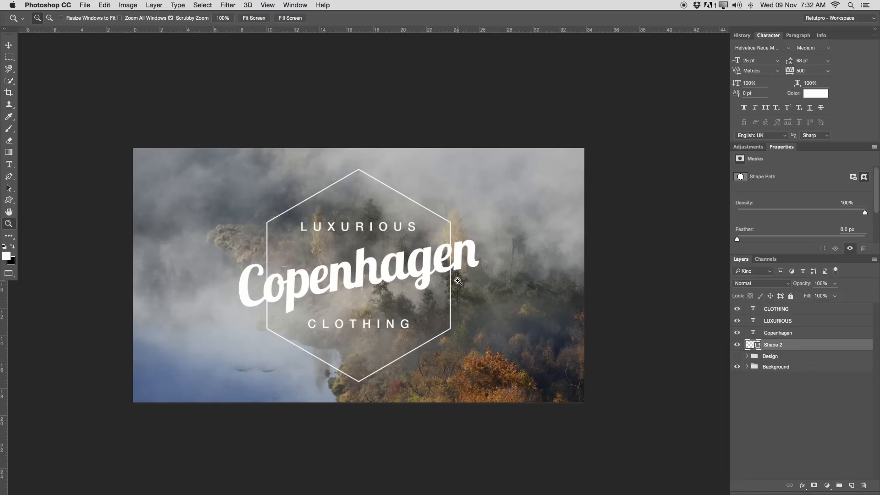
# - Rasterize the Shape 2 outline and cut away the stretch behind Copenhagen's left end
pyautogui.doubleClick(778, 345)
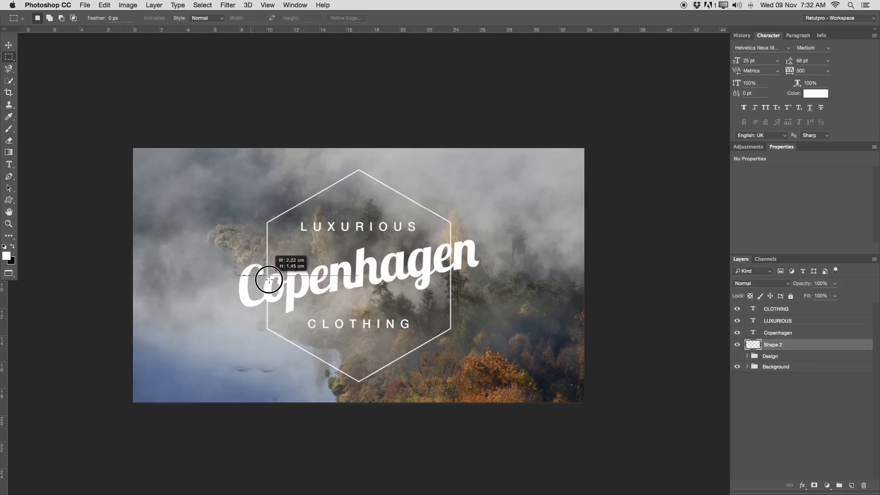
pyautogui.moveTo(270, 279); pyautogui.dragTo(303, 315)
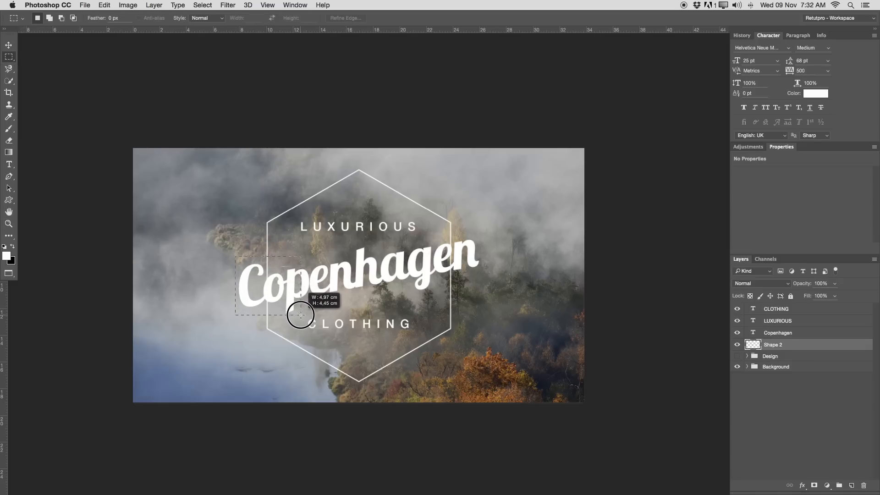
pyautogui.moveTo(300, 315); pyautogui.dragTo(275, 283)
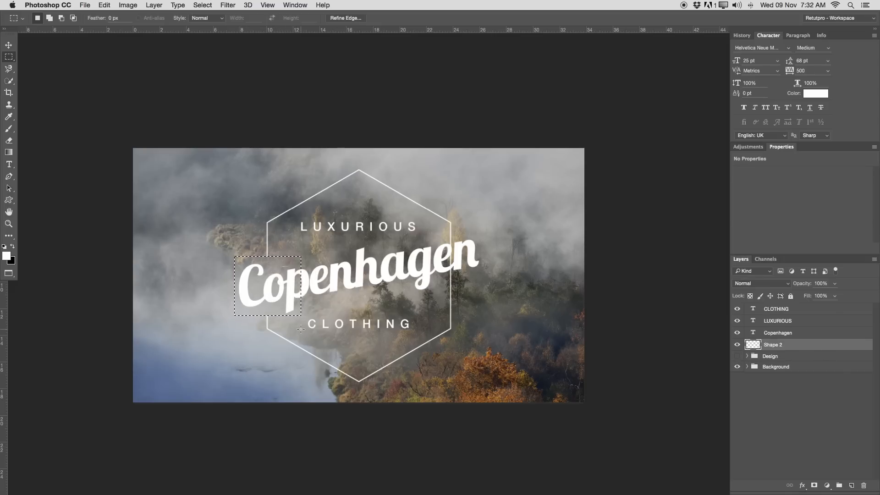
pyautogui.moveTo(271, 281)
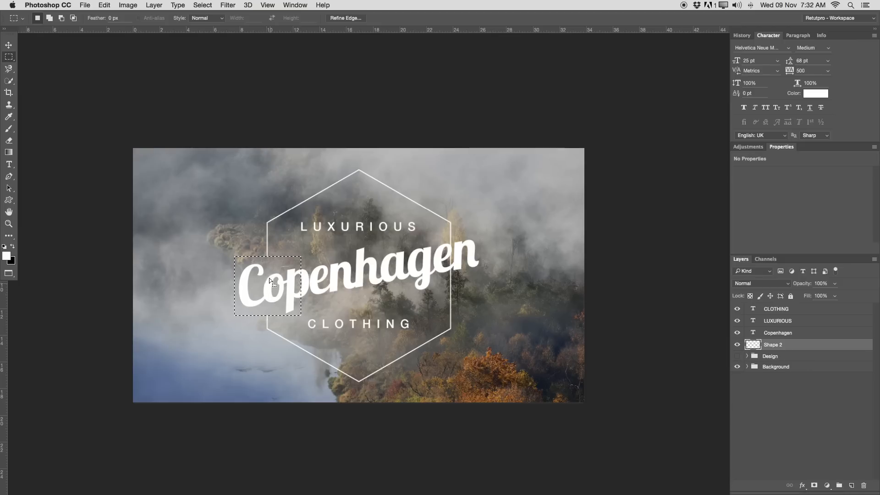
pyautogui.moveTo(266, 267)
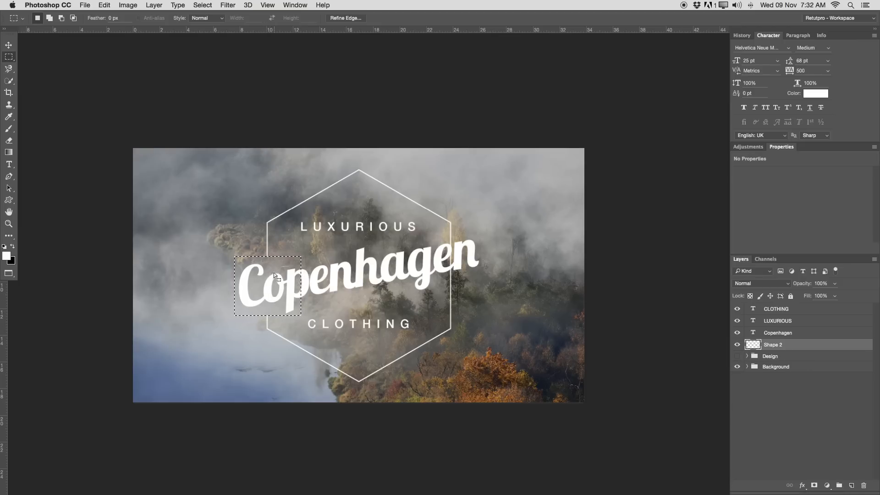
pyautogui.moveTo(273, 288)
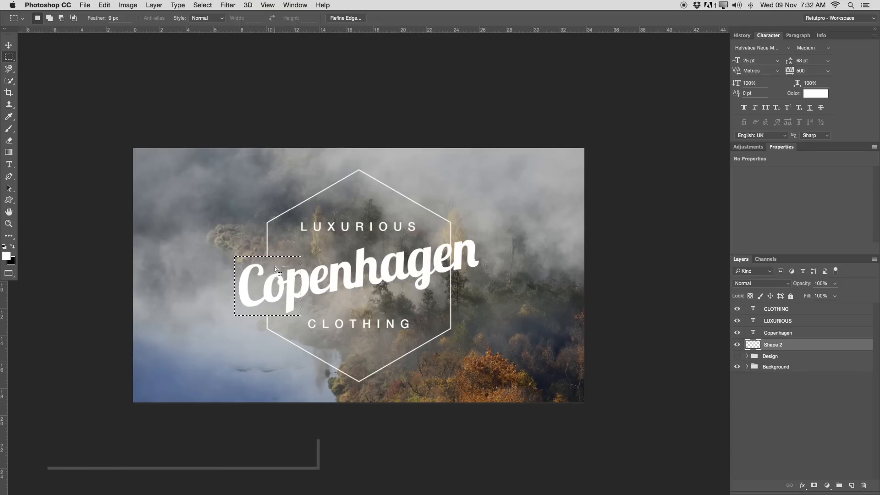
pyautogui.press('m')
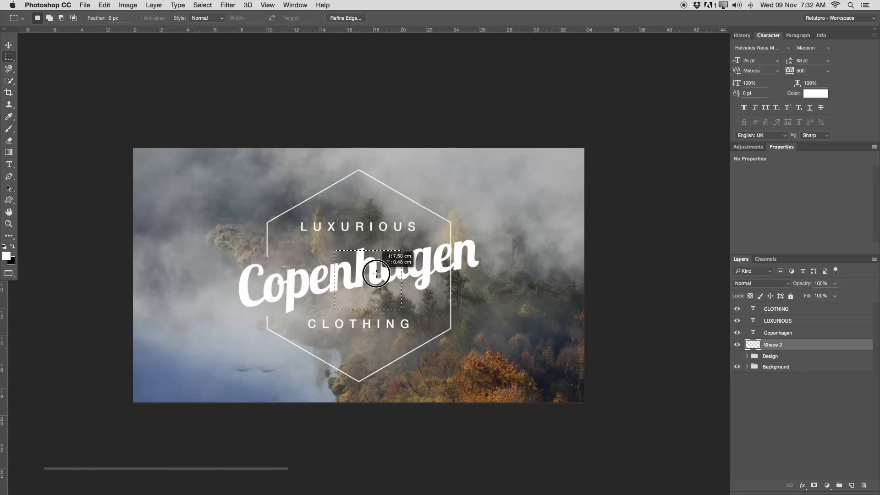
# - Cut away the outline stretch behind Copenhagen's right end
pyautogui.moveTo(375, 275); pyautogui.dragTo(456, 254)
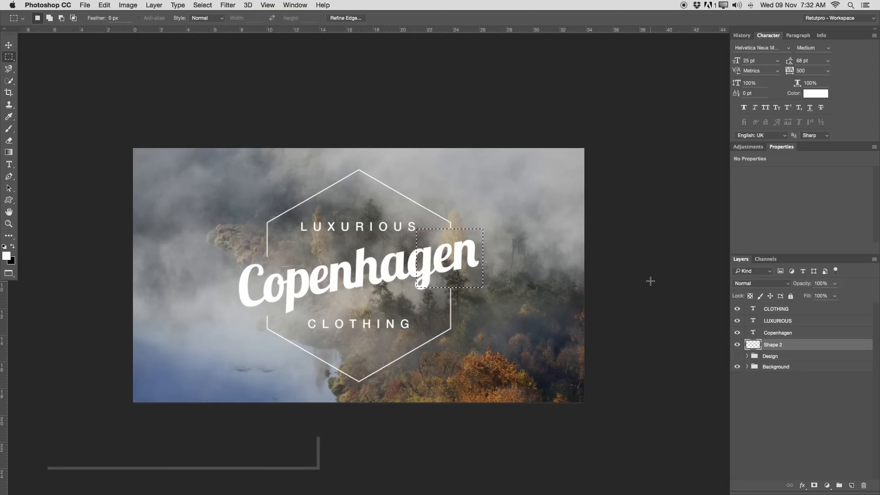
pyautogui.press('cmd+d')
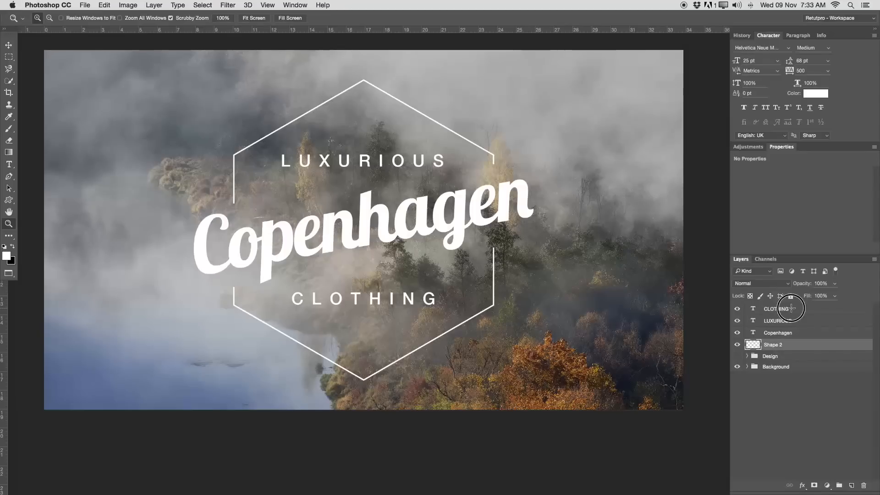
# - Group the four logo layers and rename the group Design
pyautogui.press('cmd+g')
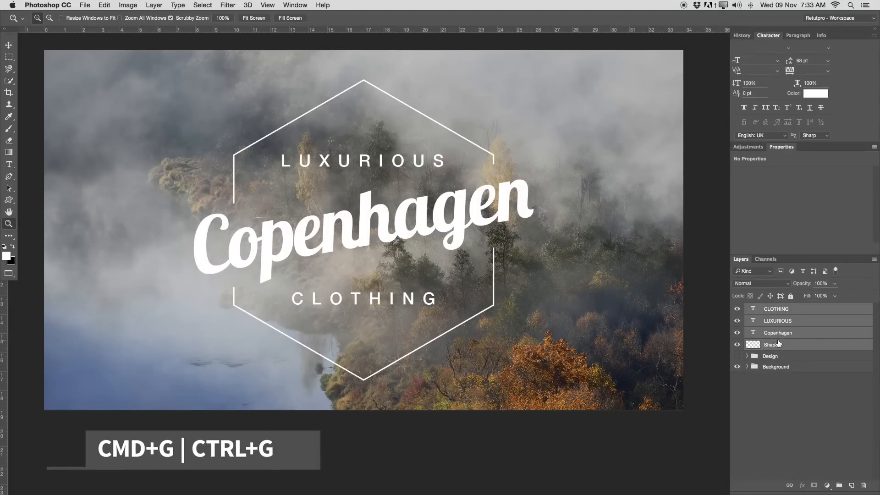
pyautogui.press('cmd+g')
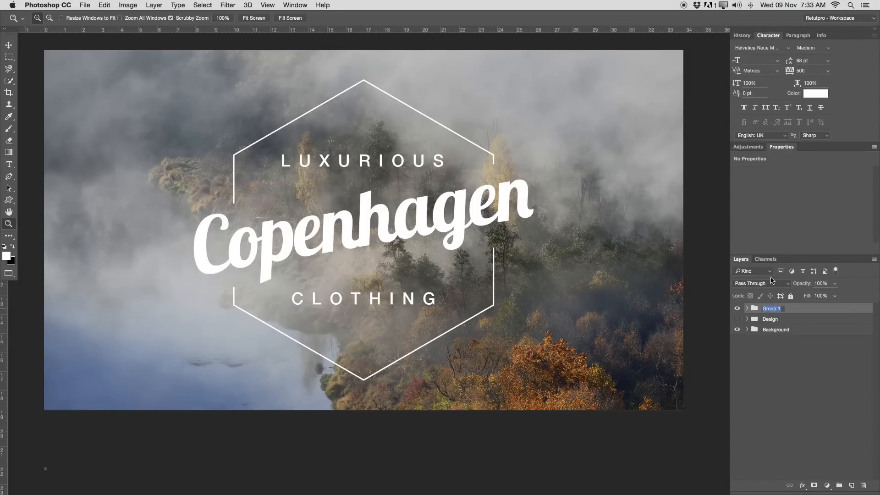
pyautogui.doubleClick(772, 308)
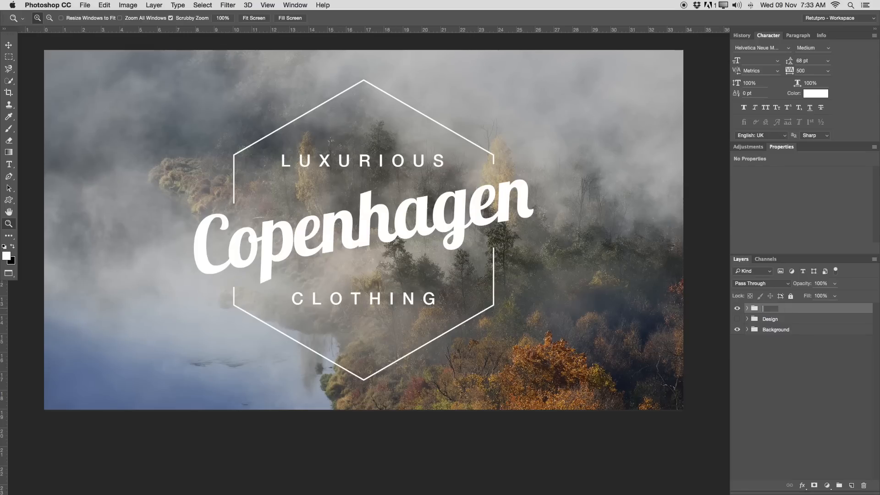
pyautogui.doubleClick(771, 308)
pyautogui.write('Design')
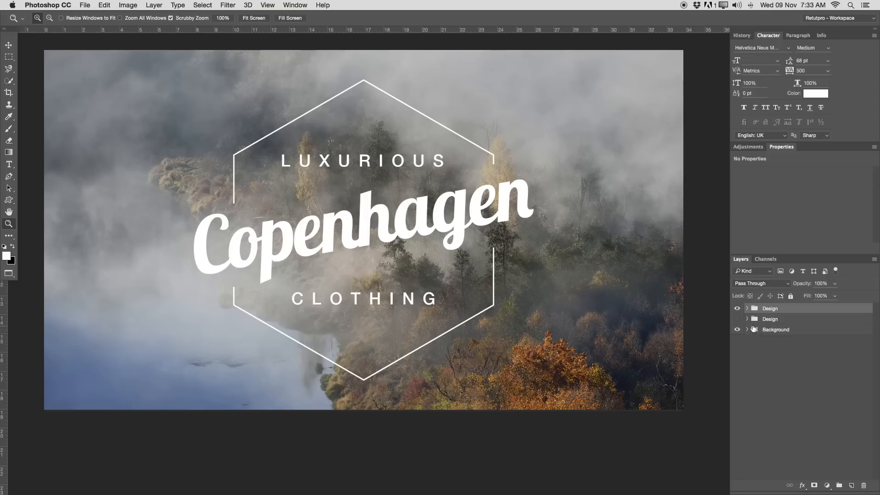
pyautogui.click(737, 308)
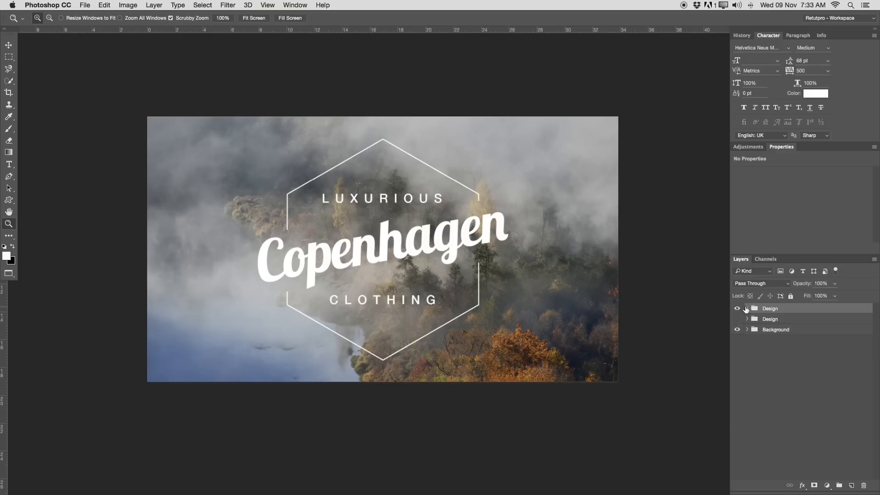
# - Set LUXURIOUS to a Light font style inside the Design group
pyautogui.click(747, 308)
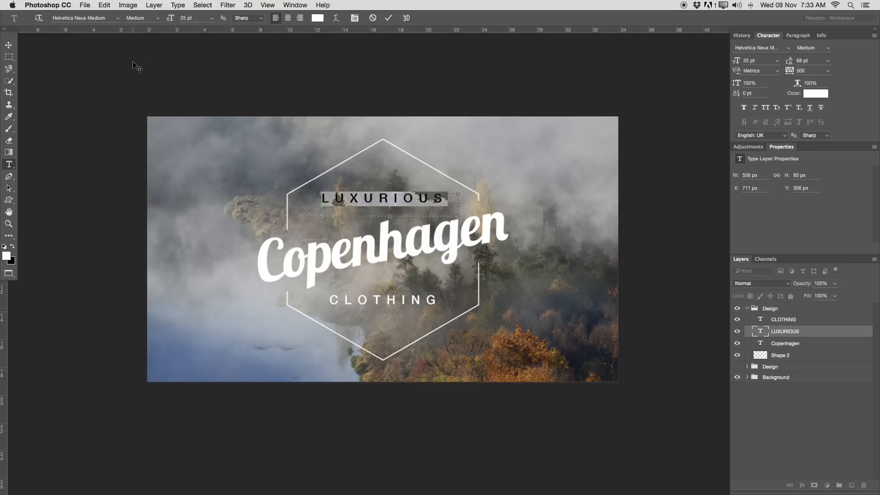
pyautogui.click(159, 18)
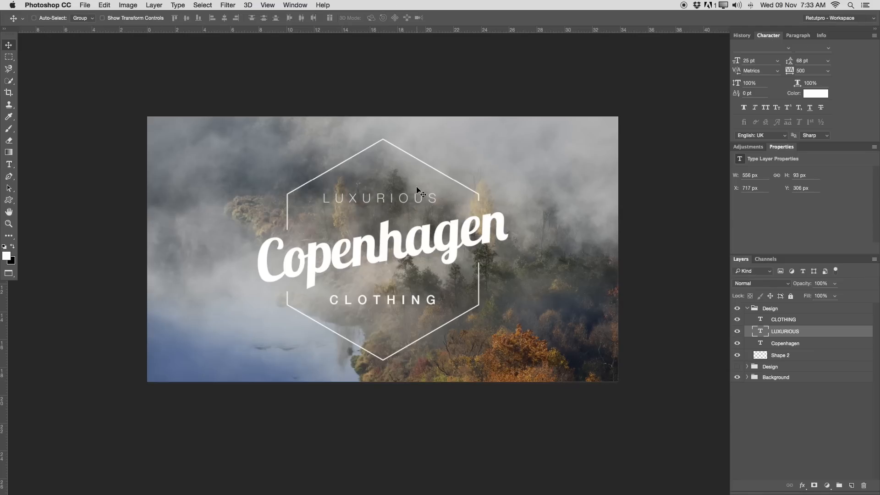
pyautogui.click(9, 224)
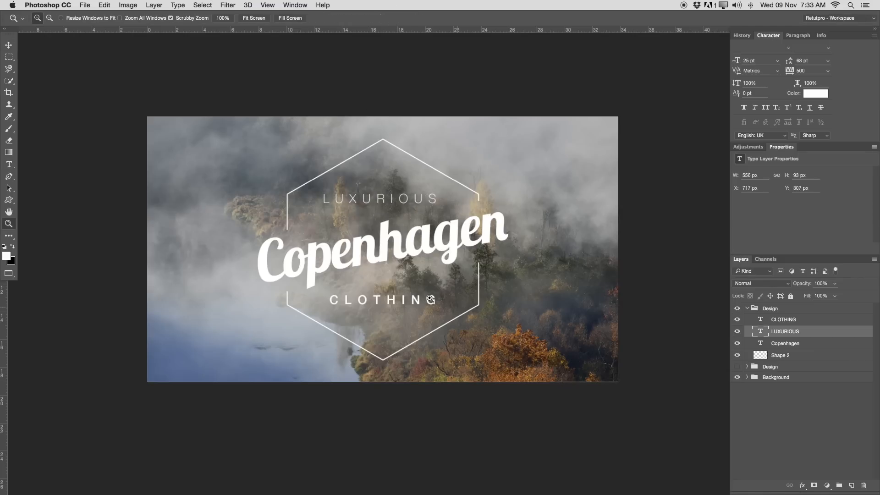